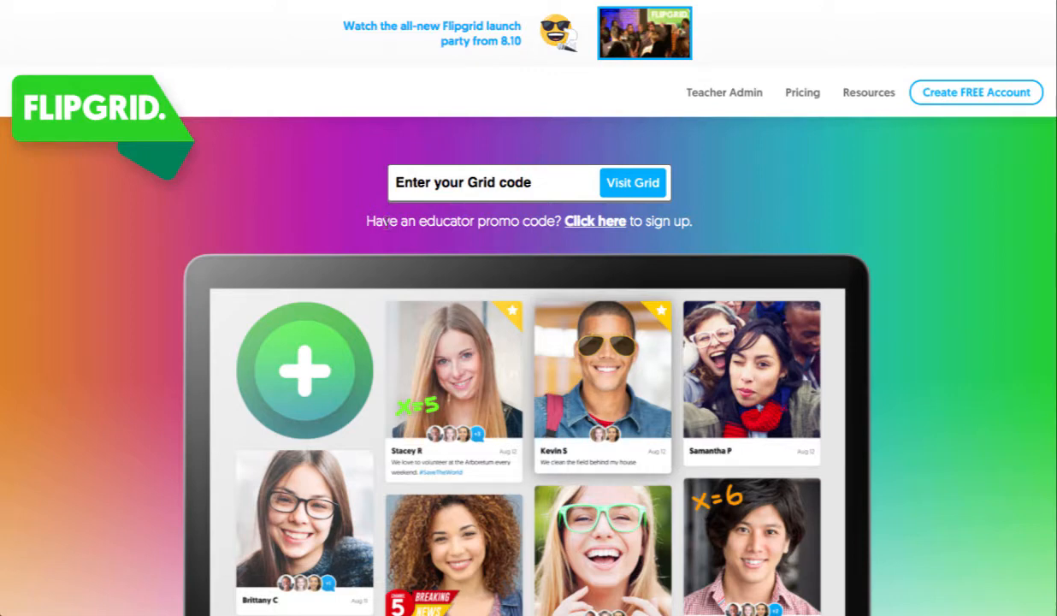
# - Visit the free account sign-up page briefly, then return home signed in to Flipgrid
pyautogui.scroll(-3)
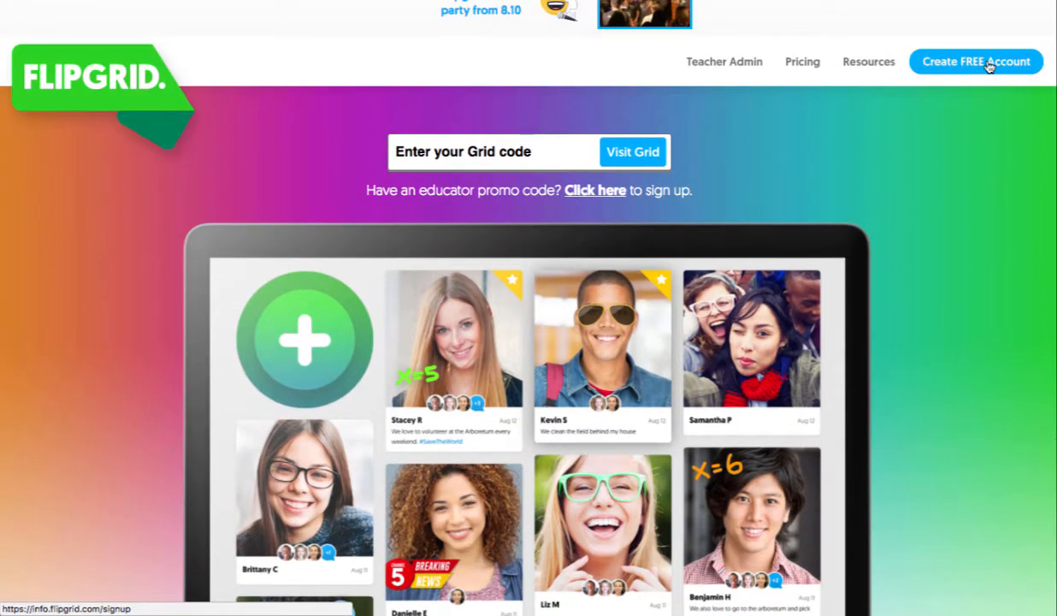
pyautogui.click(981, 65)
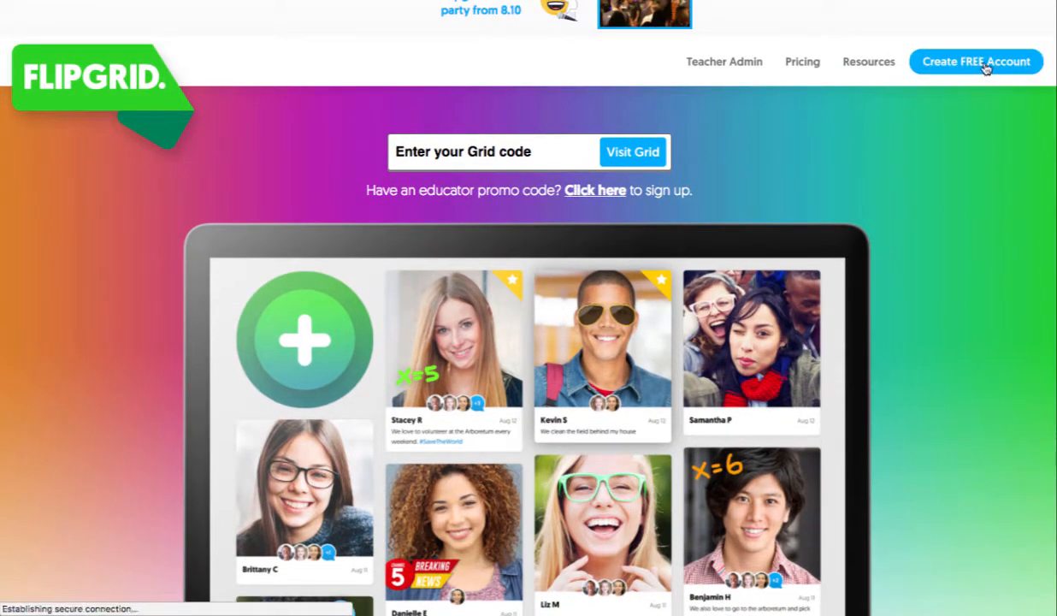
pyautogui.click(975, 61)
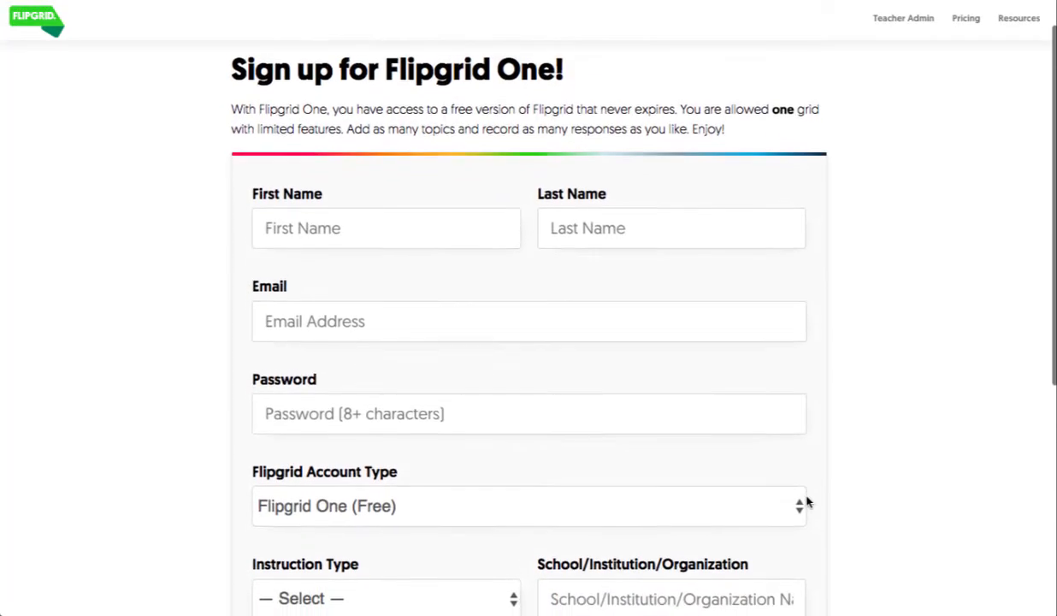
pyautogui.scroll(-3)
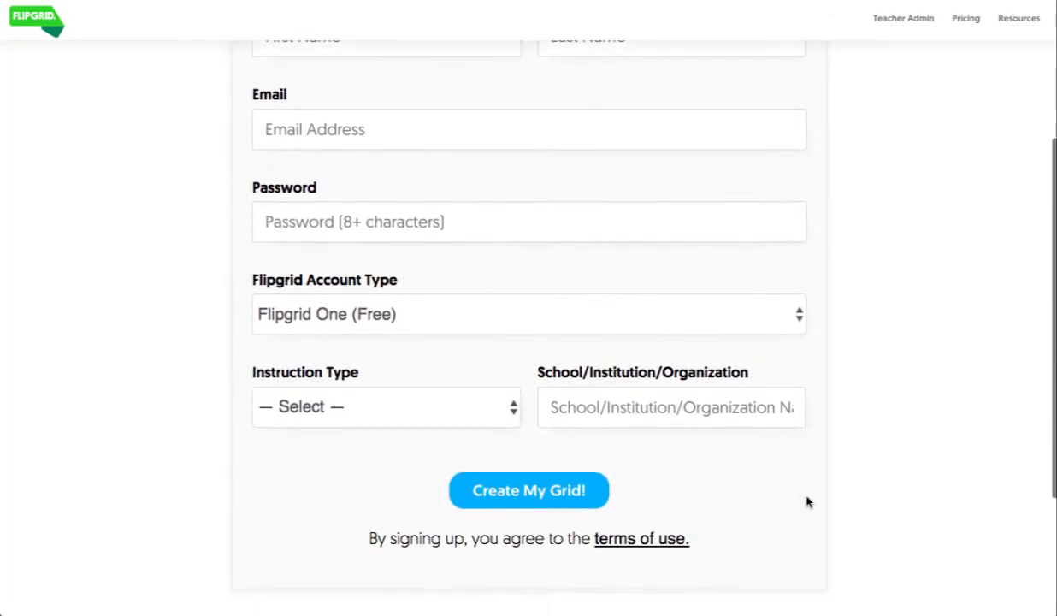
pyautogui.click(528, 315)
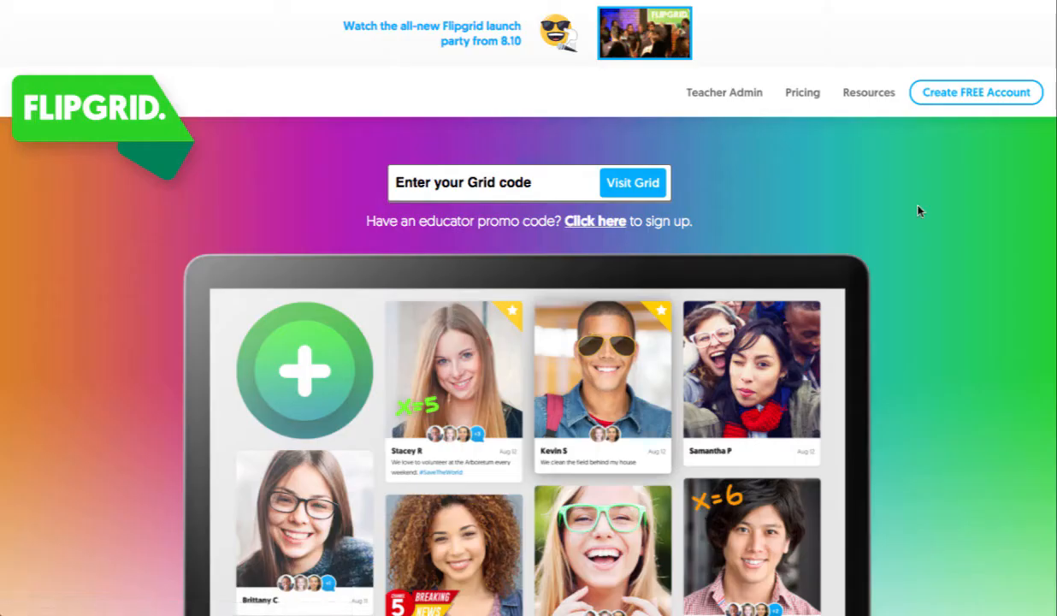
pyautogui.moveTo(738, 92)
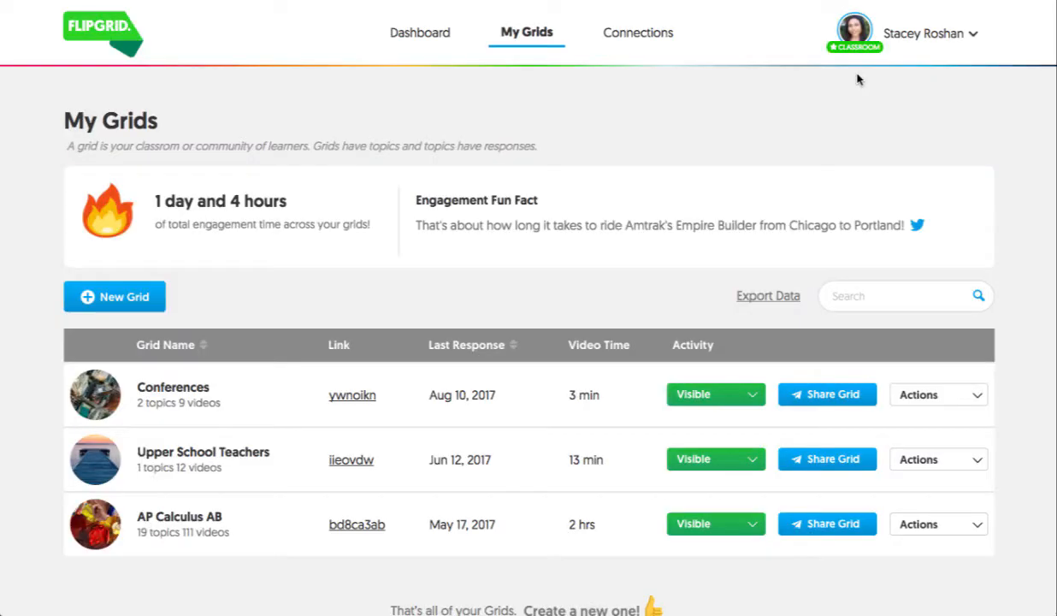
pyautogui.click(934, 31)
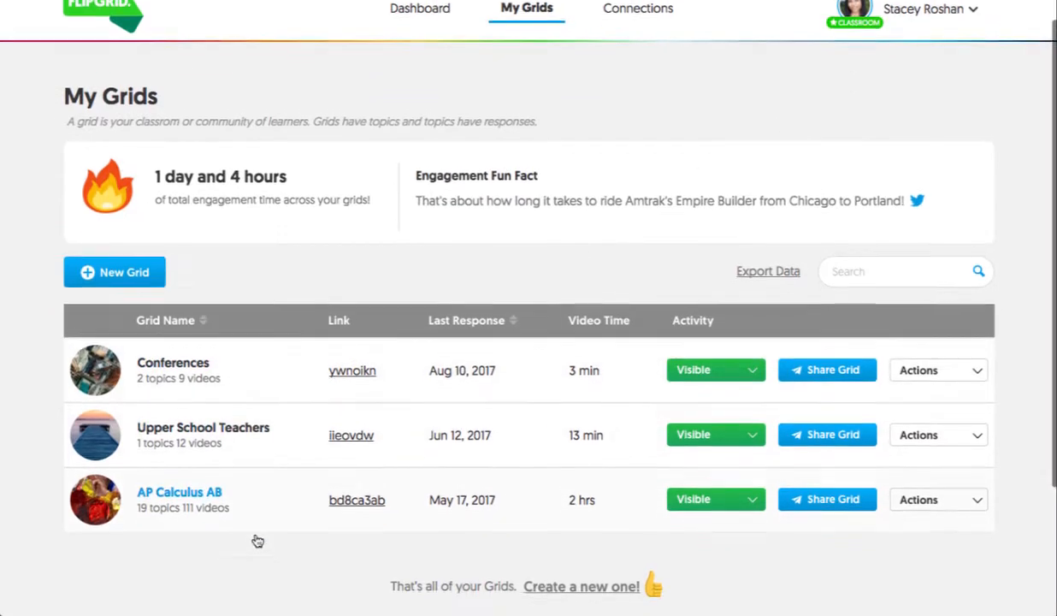
# - From My Grids, view the topics list of the AP Calculus AB grid
pyautogui.scroll(-3)
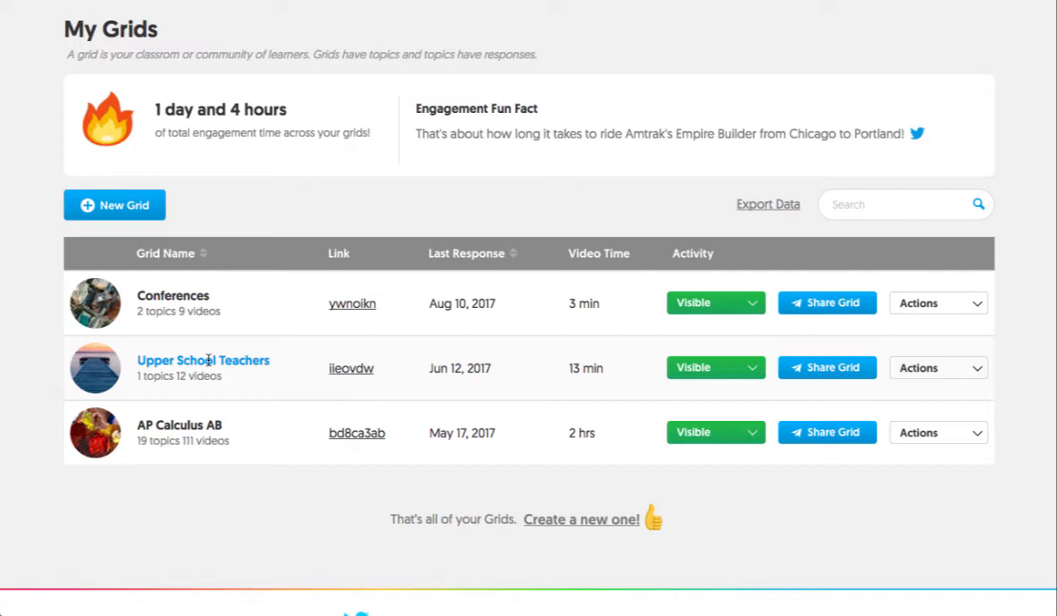
pyautogui.moveTo(179, 424)
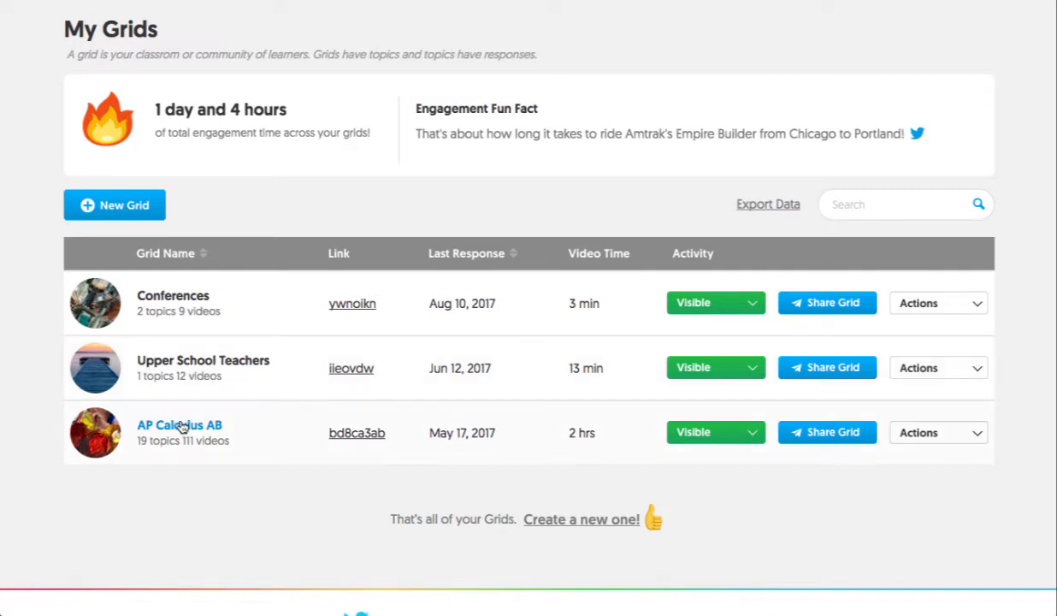
pyautogui.click(180, 424)
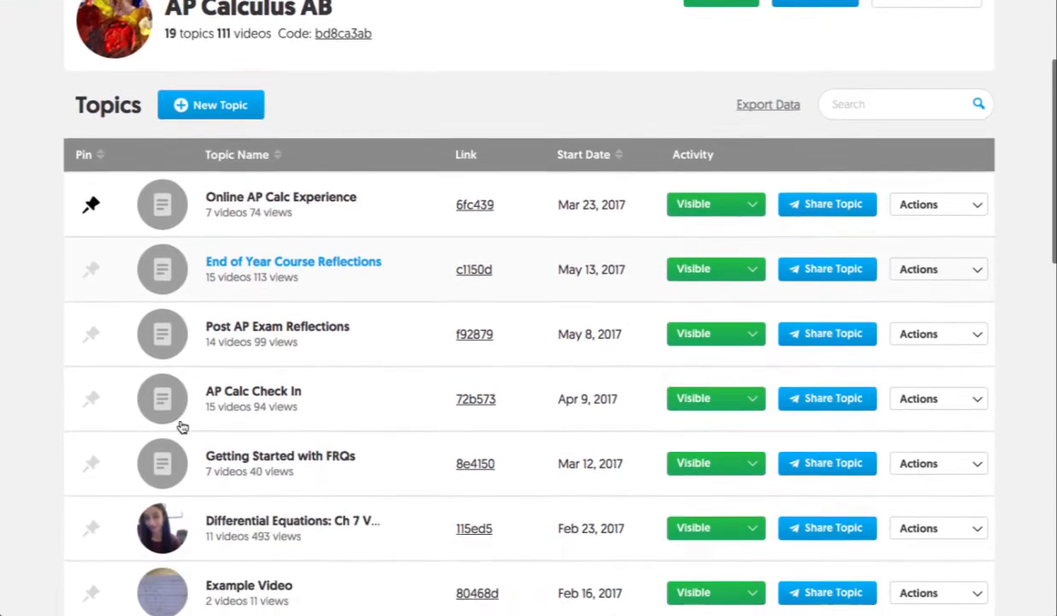
pyautogui.scroll(-3)
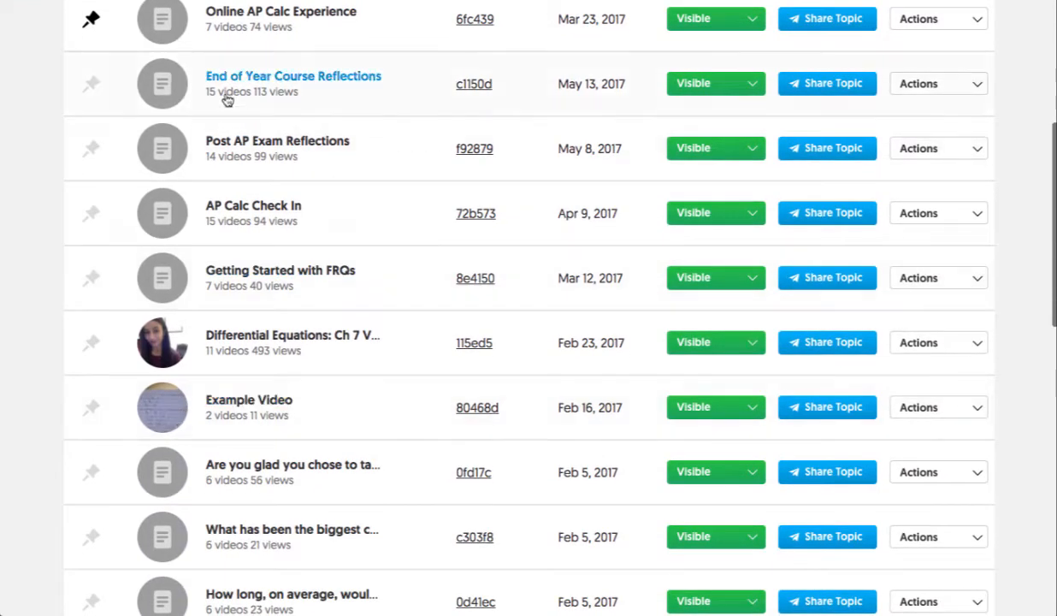
pyautogui.moveTo(236, 335)
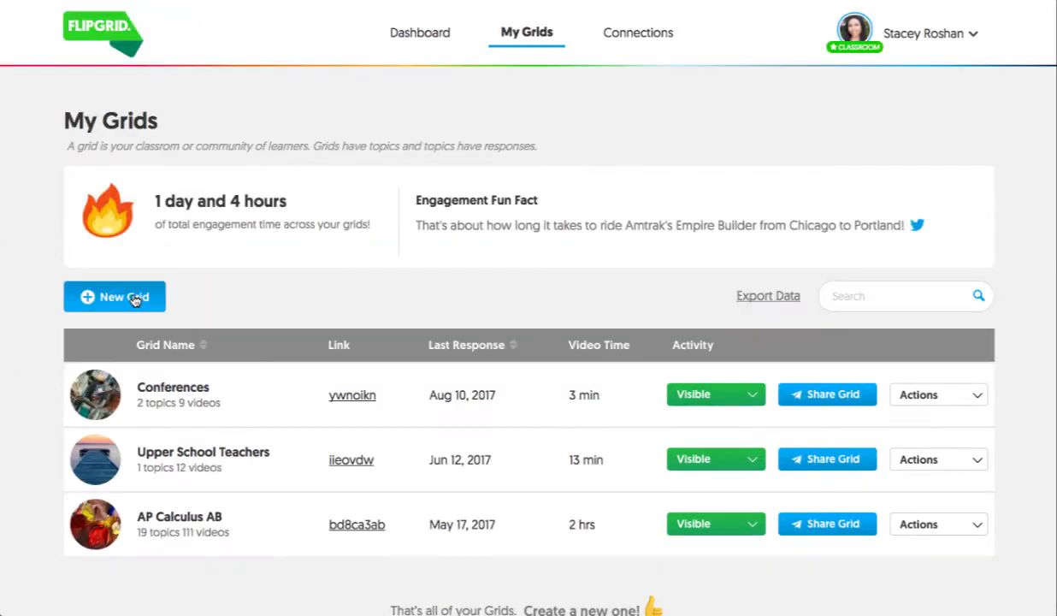
# - Start a new grid named 'Ms Roshan's Classes' with Grid Followers switched on
pyautogui.click(114, 295)
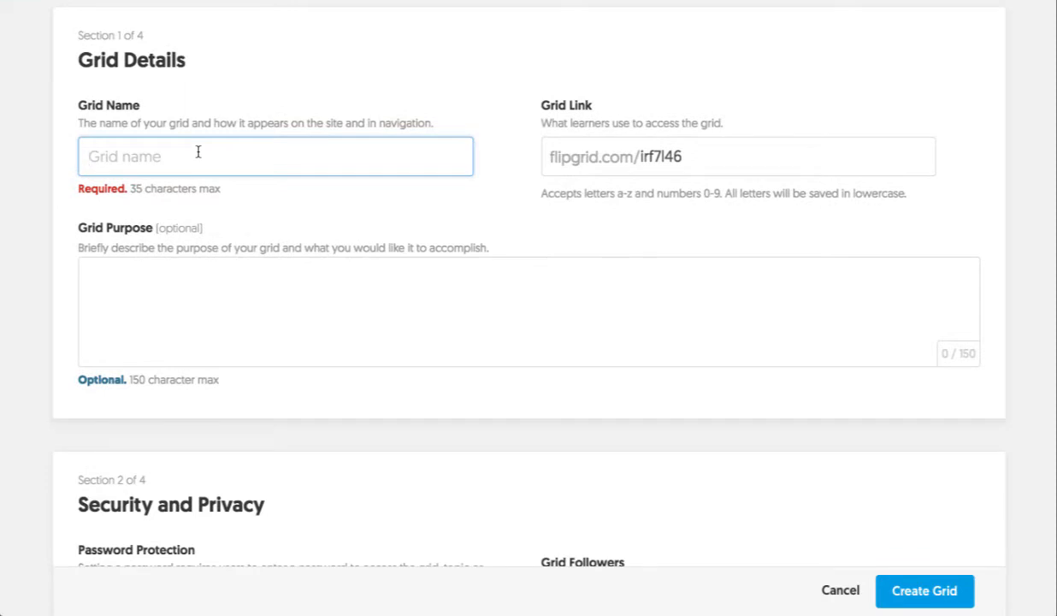
pyautogui.write("Ms Roshan's Classes")
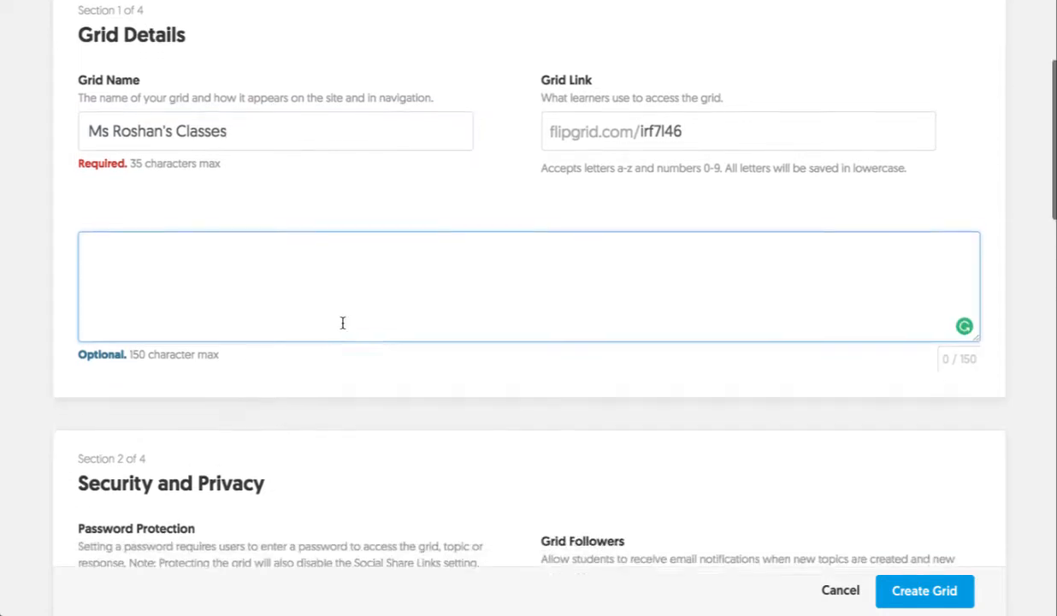
pyautogui.scroll(-3)
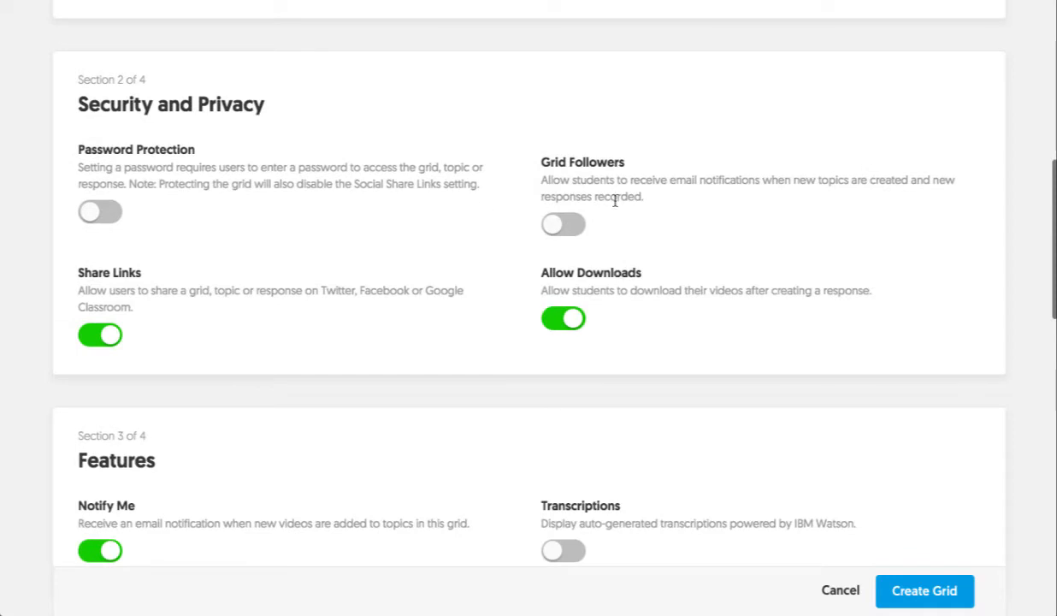
pyautogui.click(563, 222)
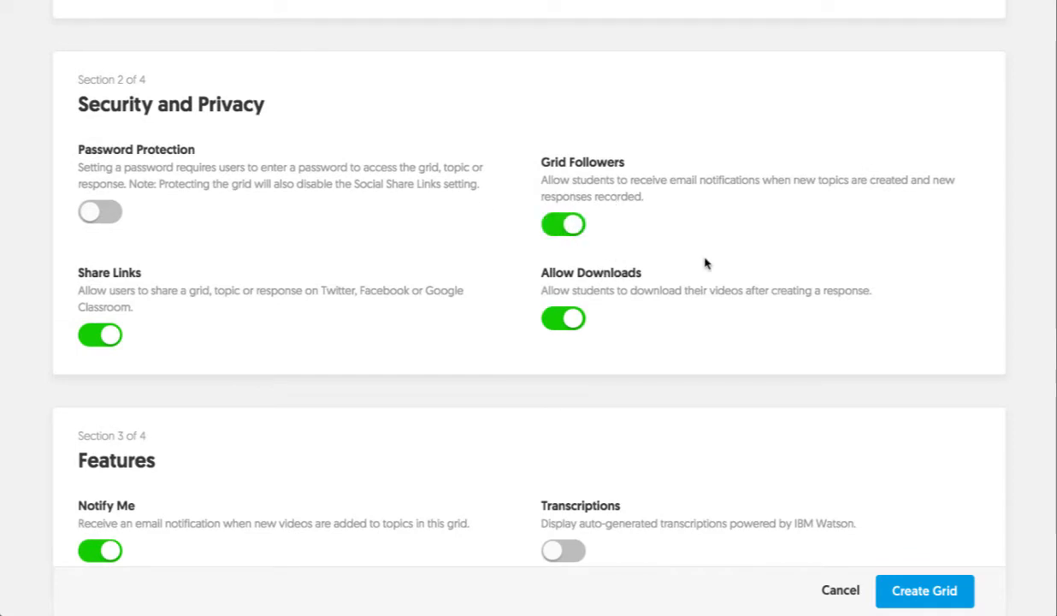
# - Switch Transcriptions on and browse the Nature cover images for the grid
pyautogui.scroll(-3)
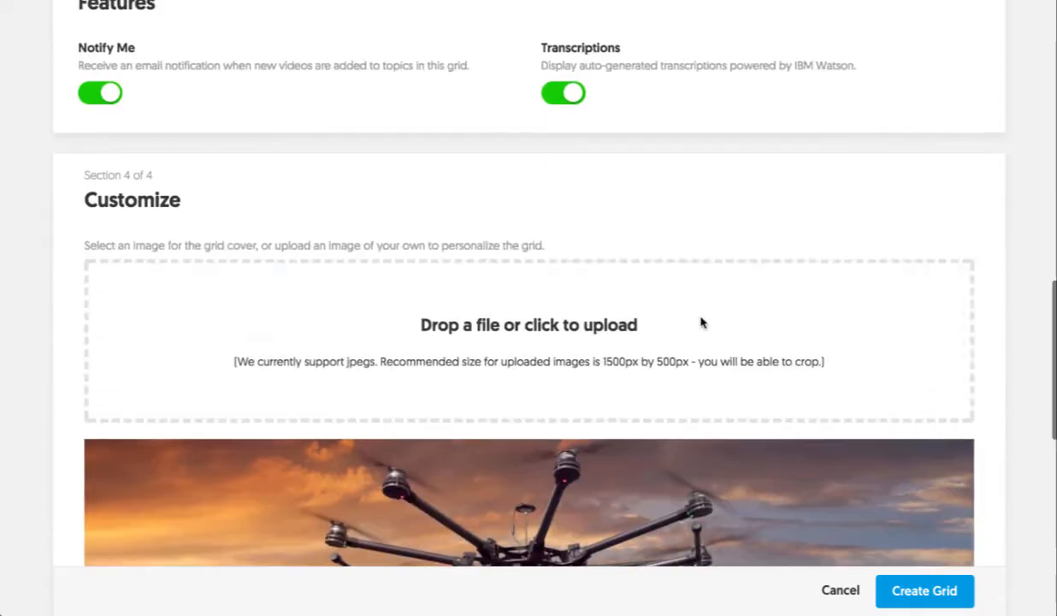
pyautogui.scroll(-3)
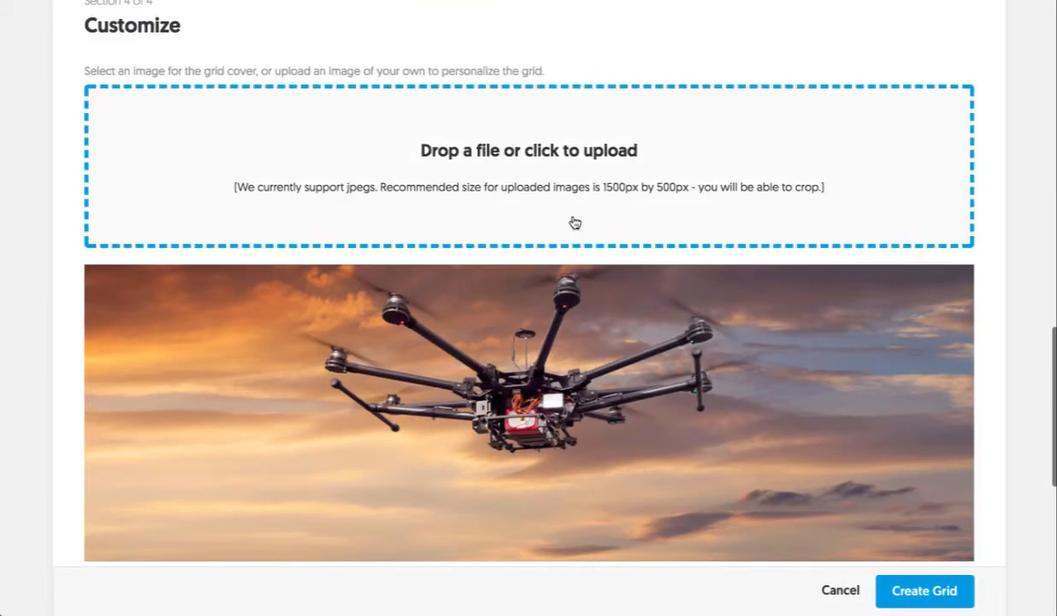
pyautogui.scroll(-3)
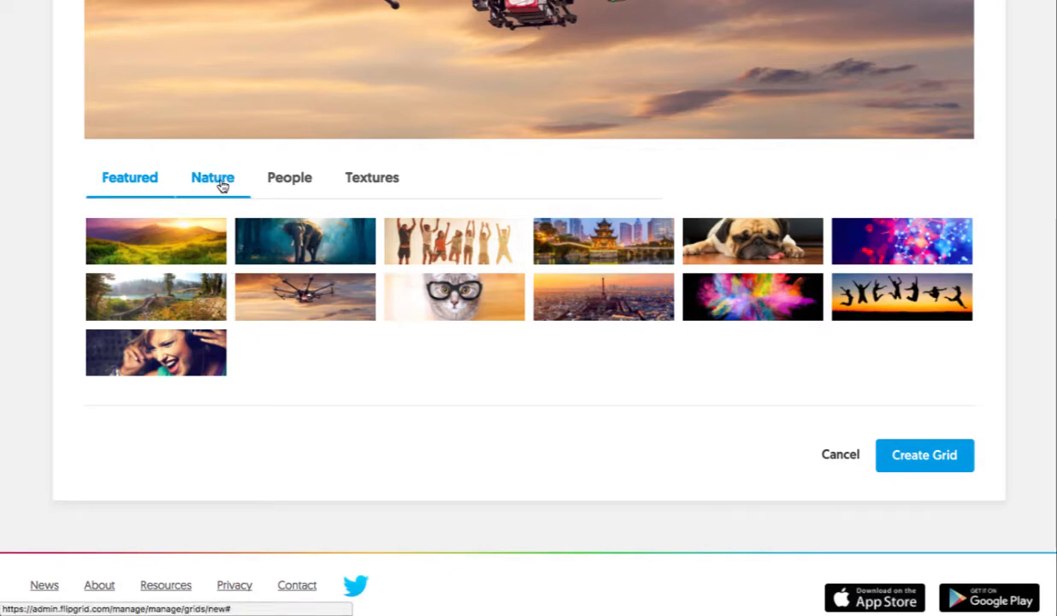
pyautogui.click(212, 176)
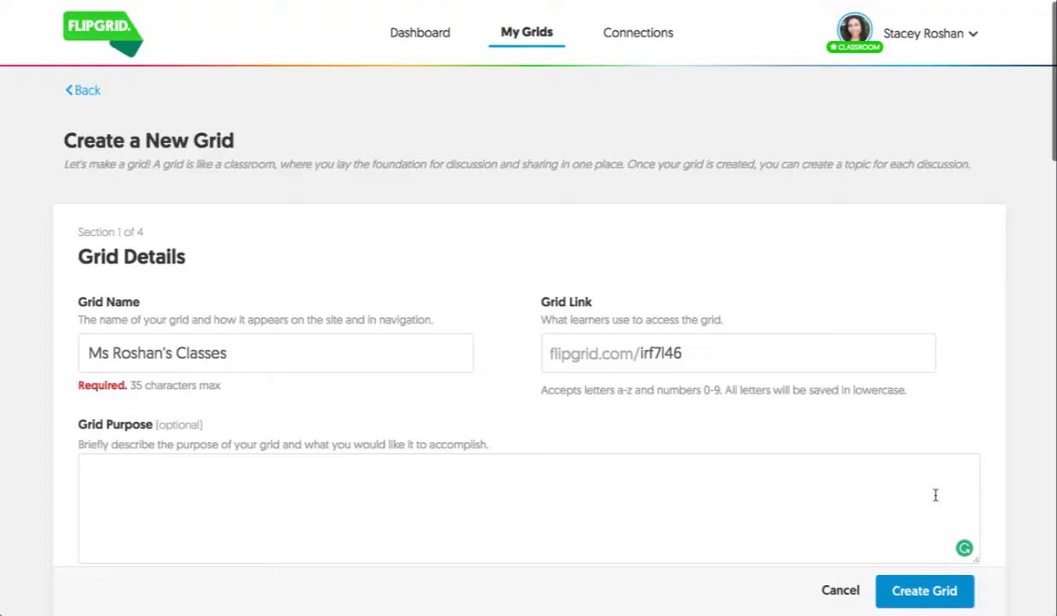
# - Create the 'Ms Roshan's Classes' grid and start a new topic in it
pyautogui.click(924, 590)
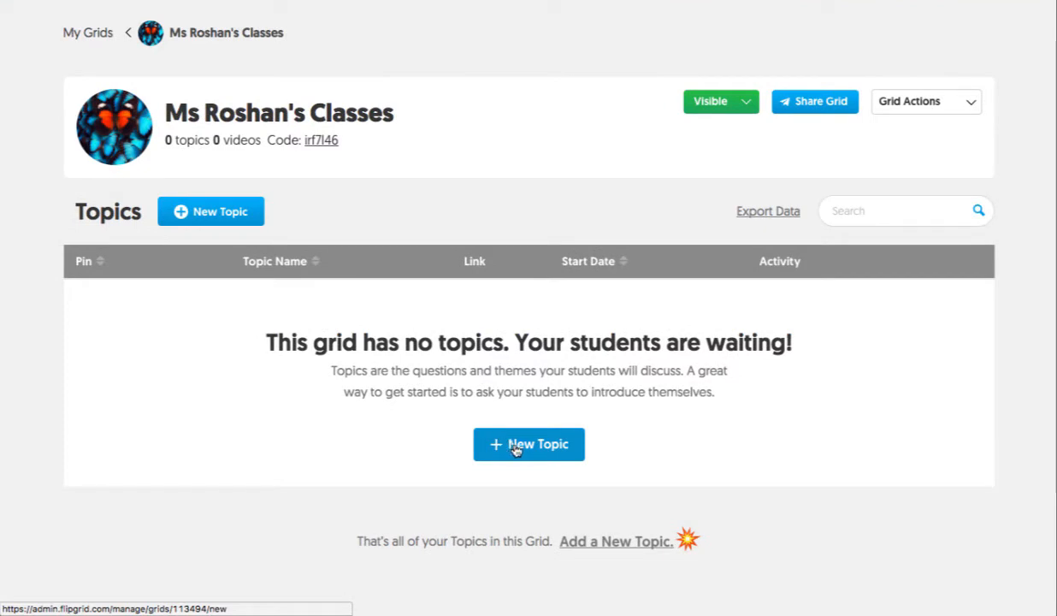
pyautogui.click(528, 445)
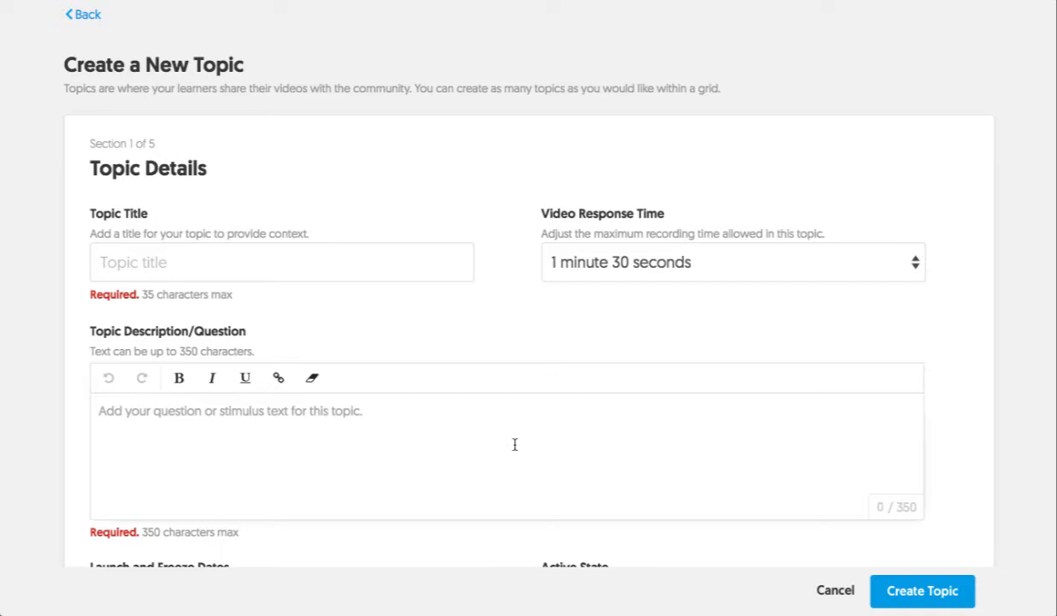
# - Title the topic 'Prompt #1', describe it 'What this is all about…', keeping Active State Visible
pyautogui.scroll(-3)
pyautogui.write('Prompt #1')
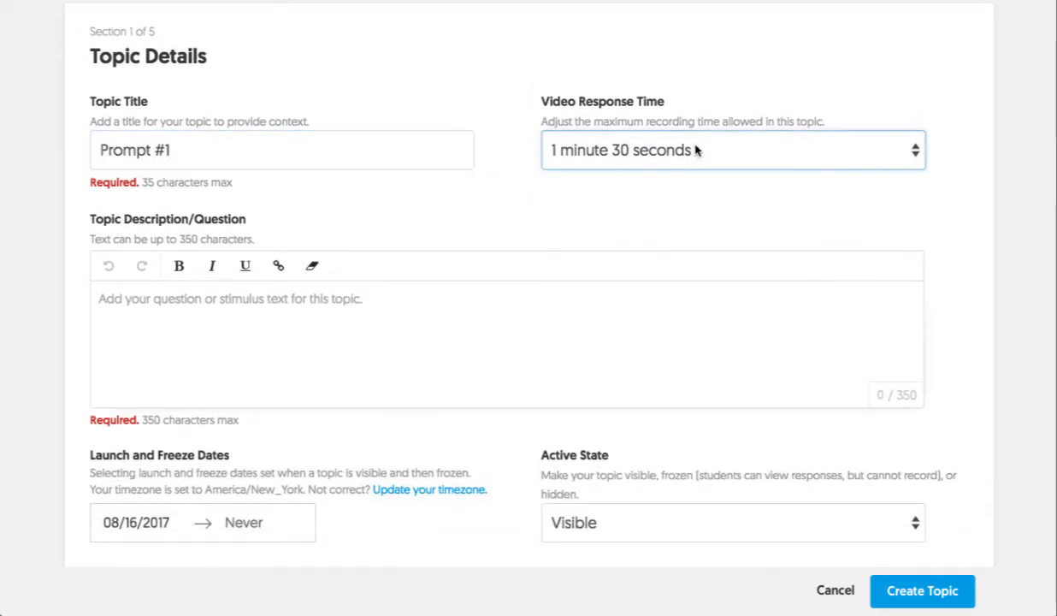
pyautogui.moveTo(587, 157)
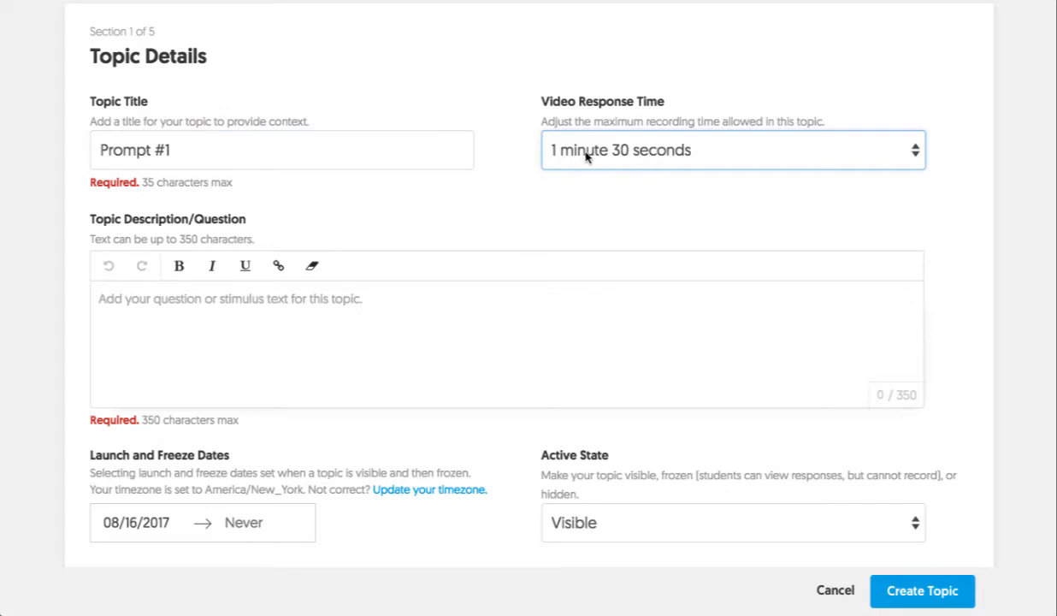
pyautogui.click(732, 151)
pyautogui.write('What this is all about...')
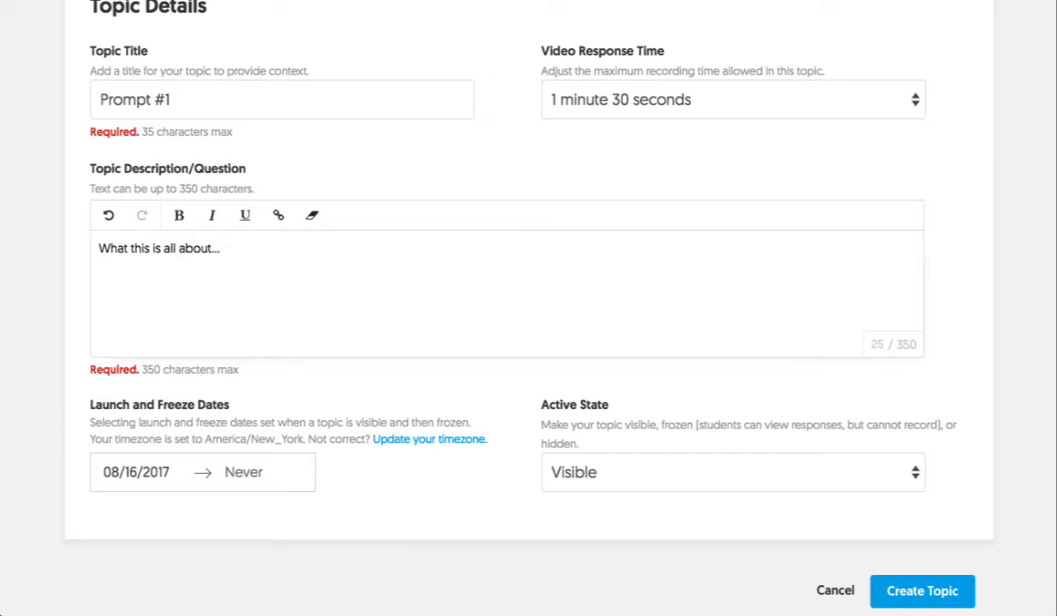
pyautogui.click(732, 472)
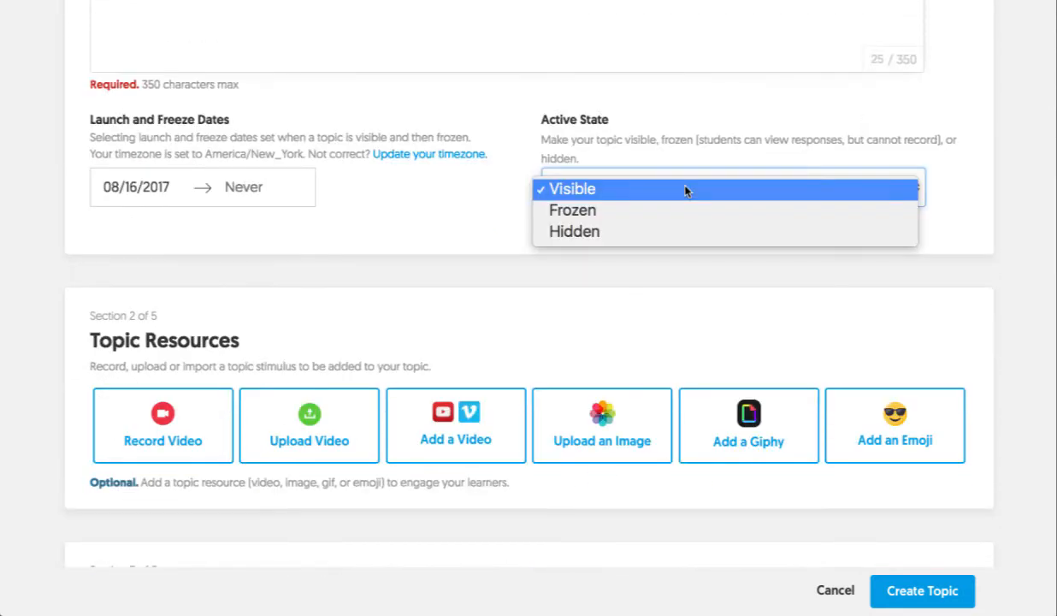
pyautogui.moveTo(687, 199)
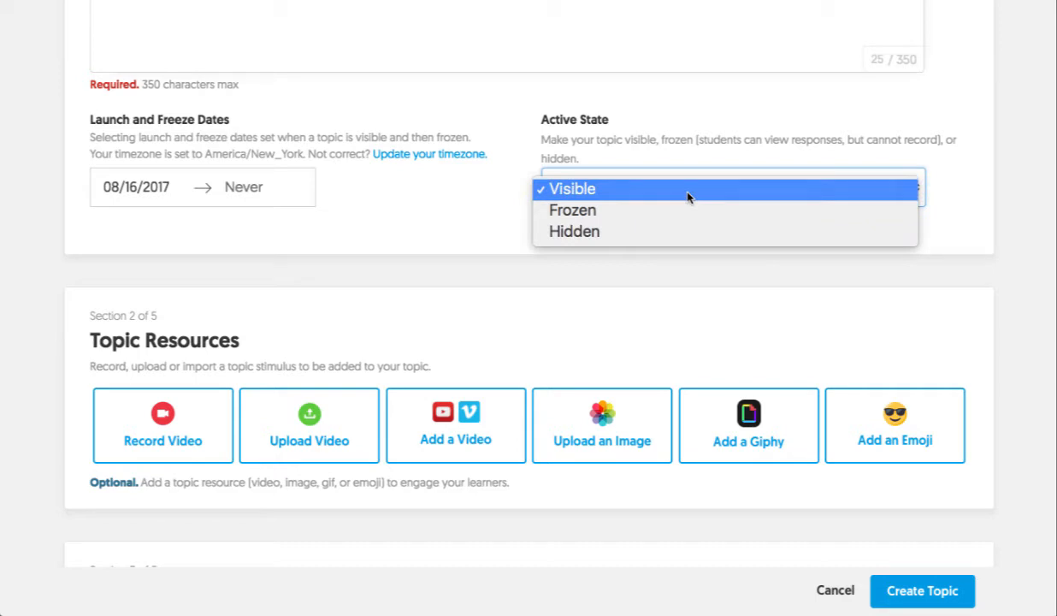
pyautogui.moveTo(686, 216)
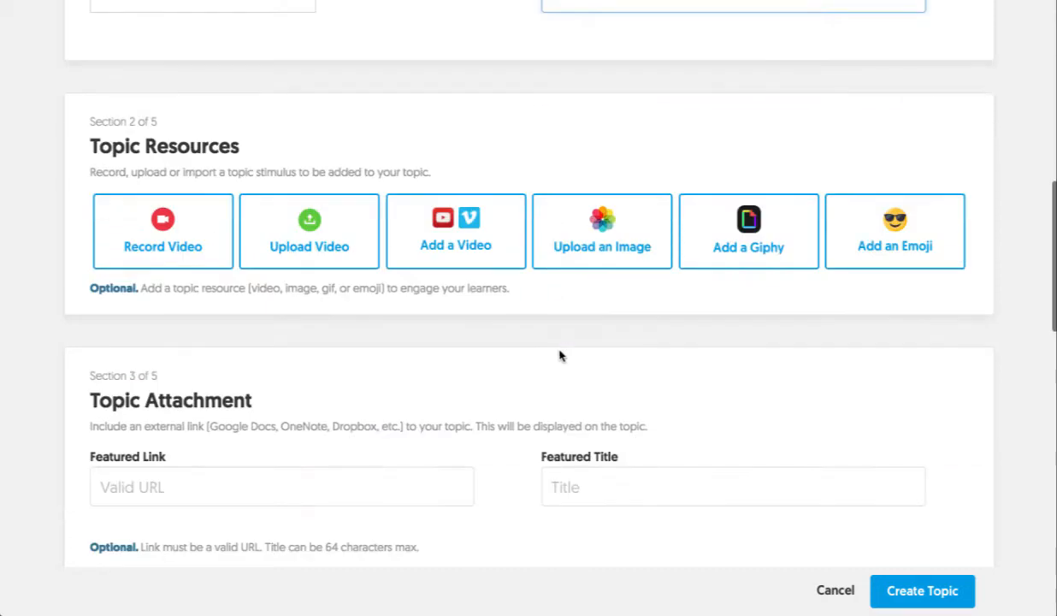
pyautogui.moveTo(187, 233)
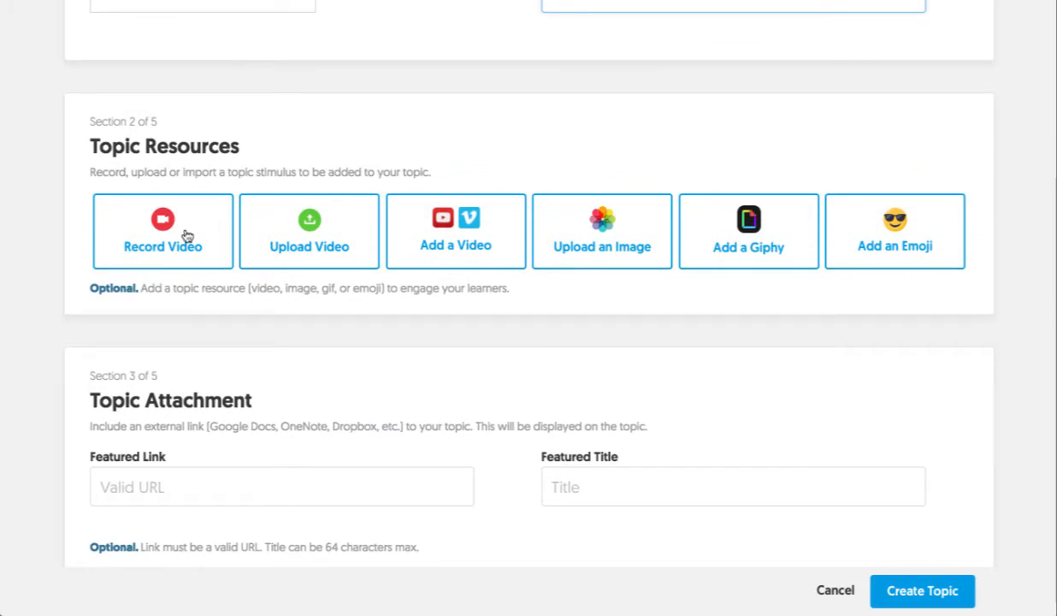
pyautogui.moveTo(186, 247)
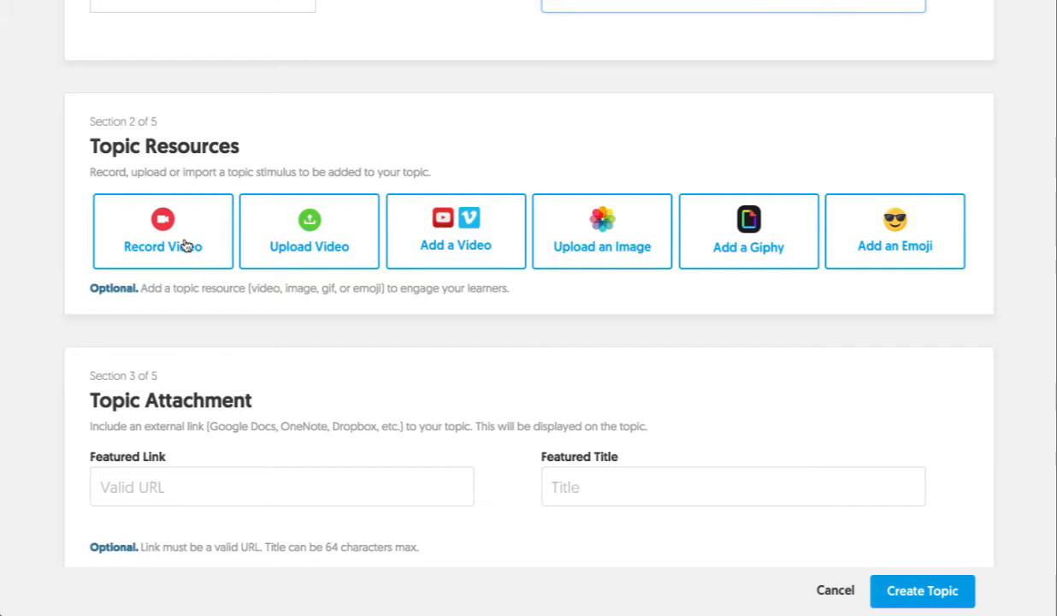
pyautogui.moveTo(280, 243)
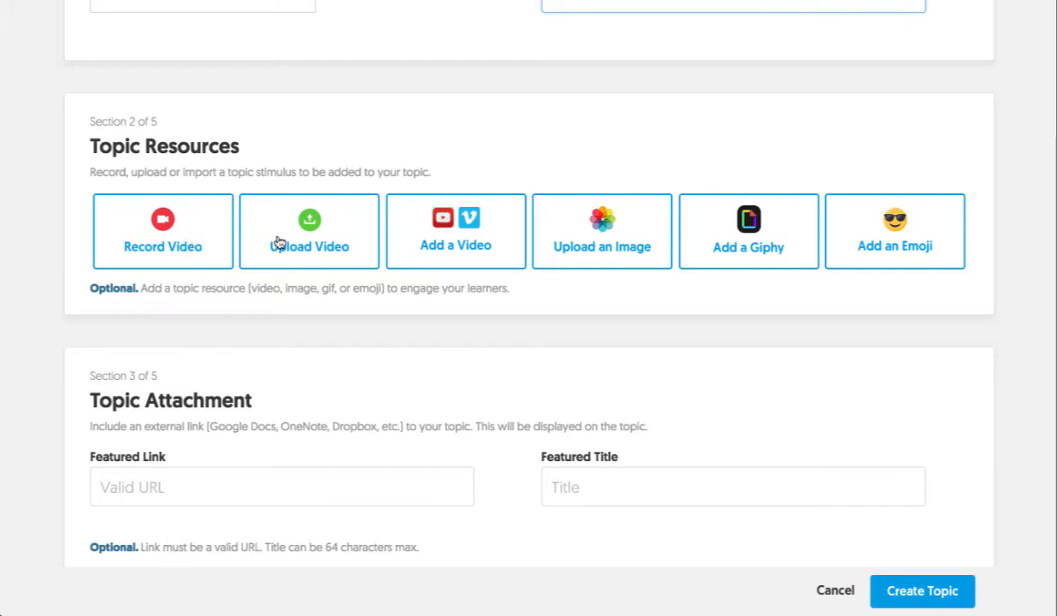
pyautogui.moveTo(455, 250)
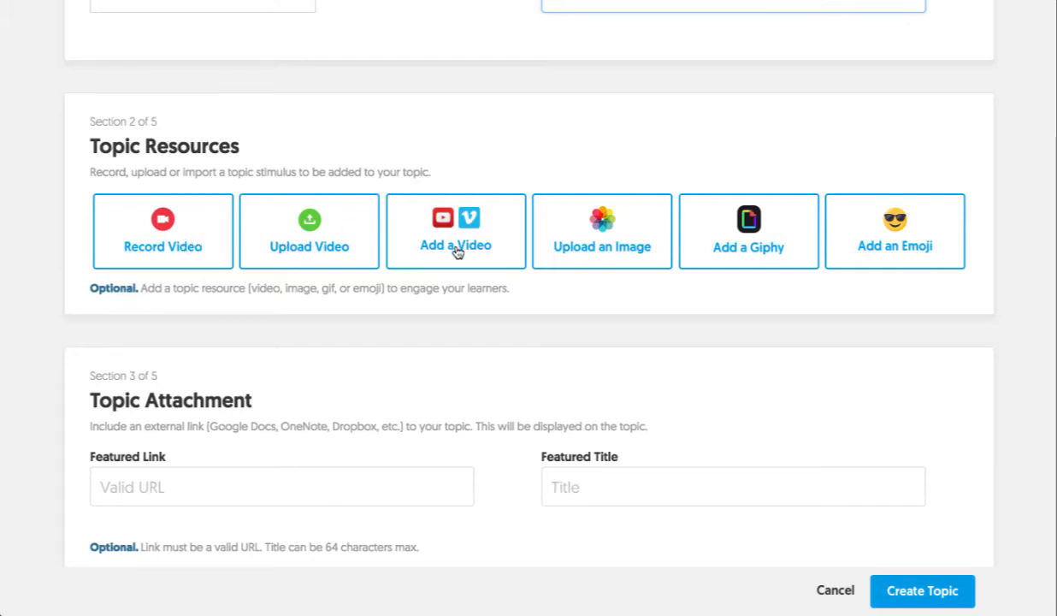
pyautogui.moveTo(460, 246)
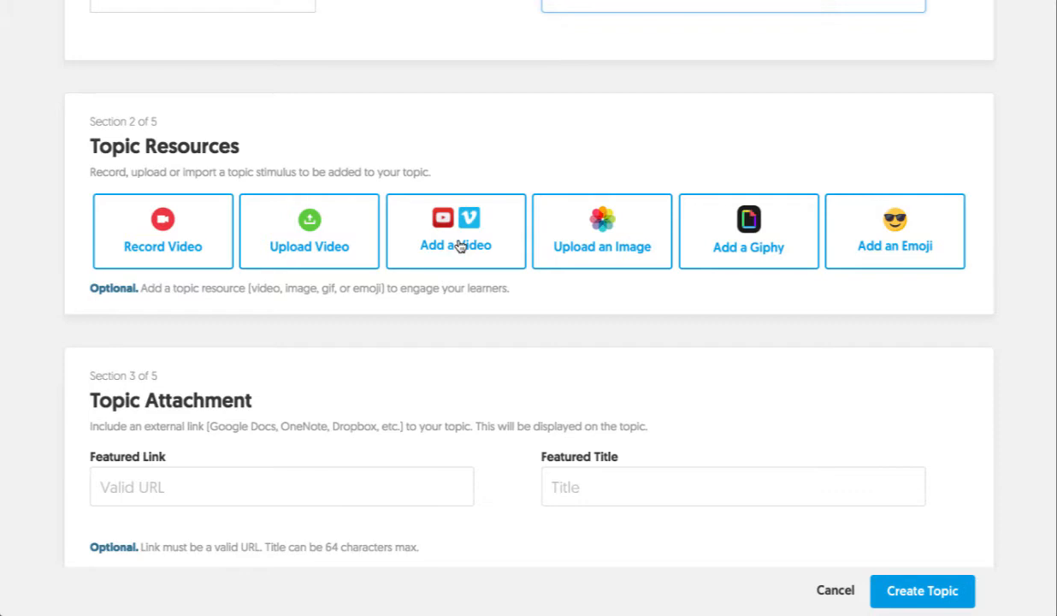
pyautogui.moveTo(576, 254)
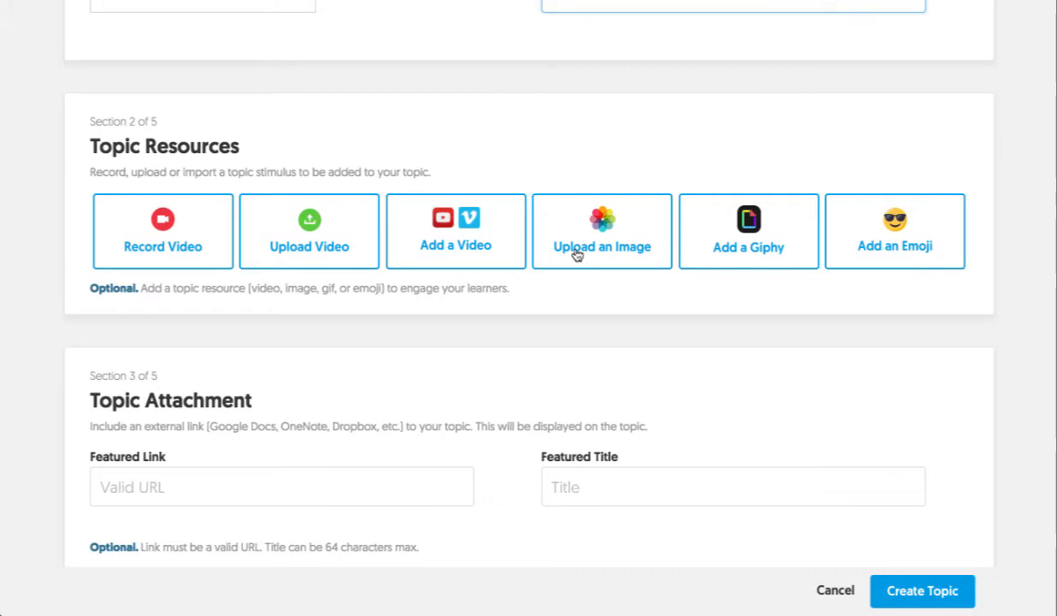
pyautogui.scroll(-3)
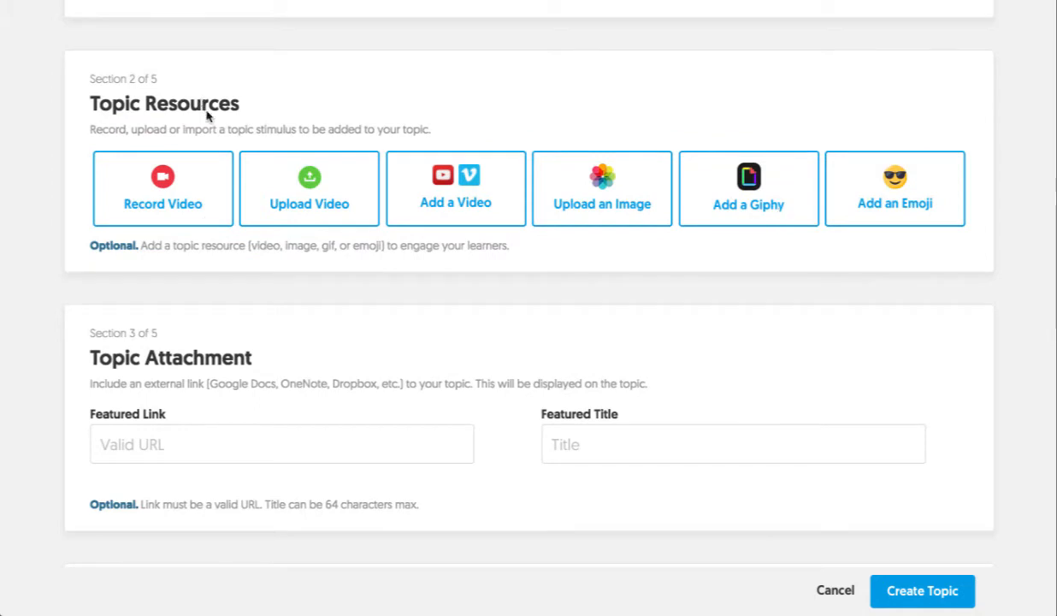
pyautogui.scroll(-3)
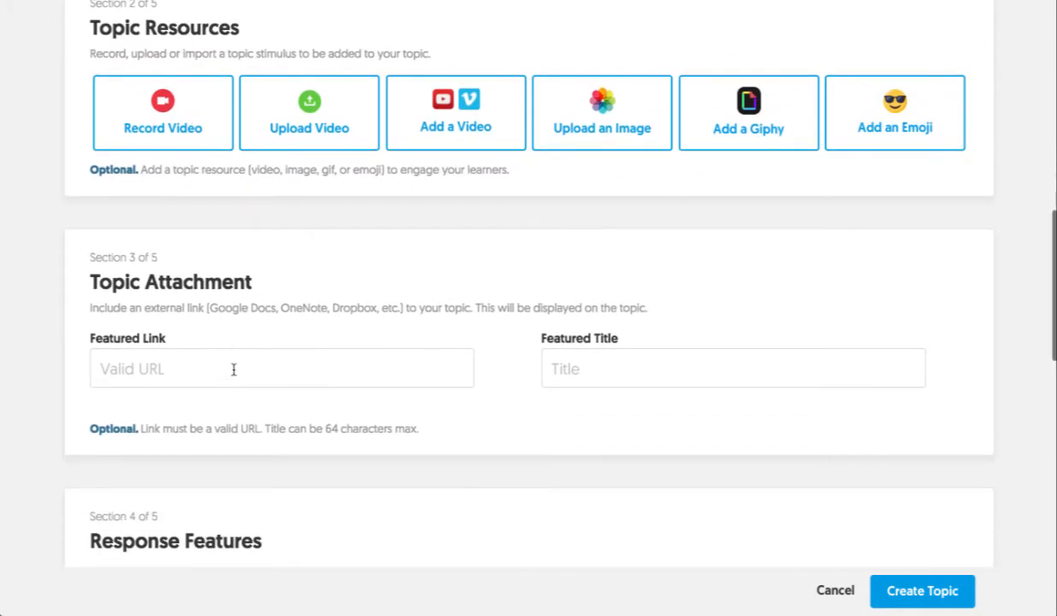
pyautogui.scroll(-3)
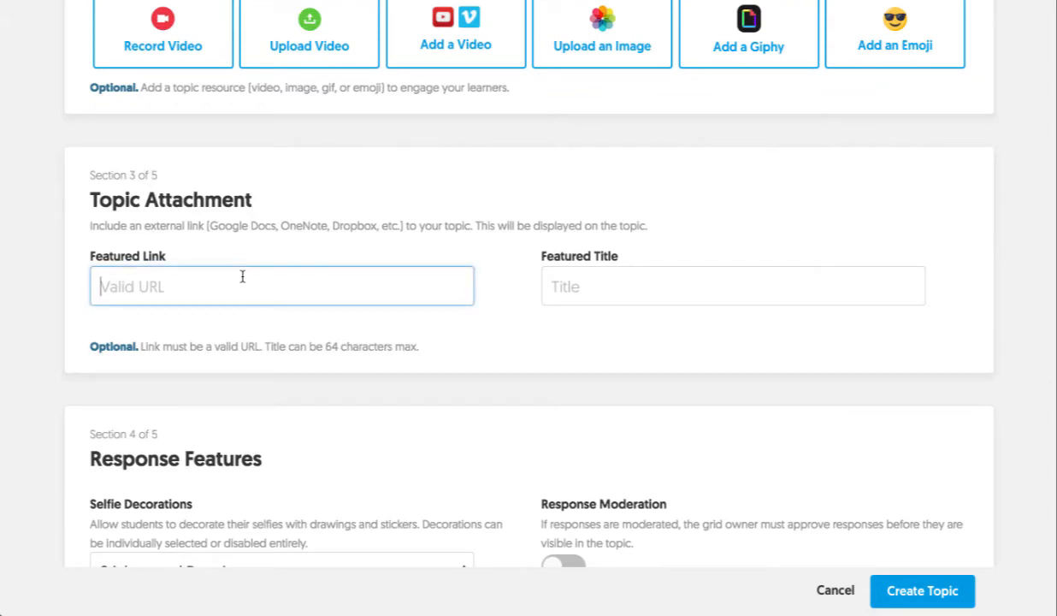
pyautogui.scroll(-3)
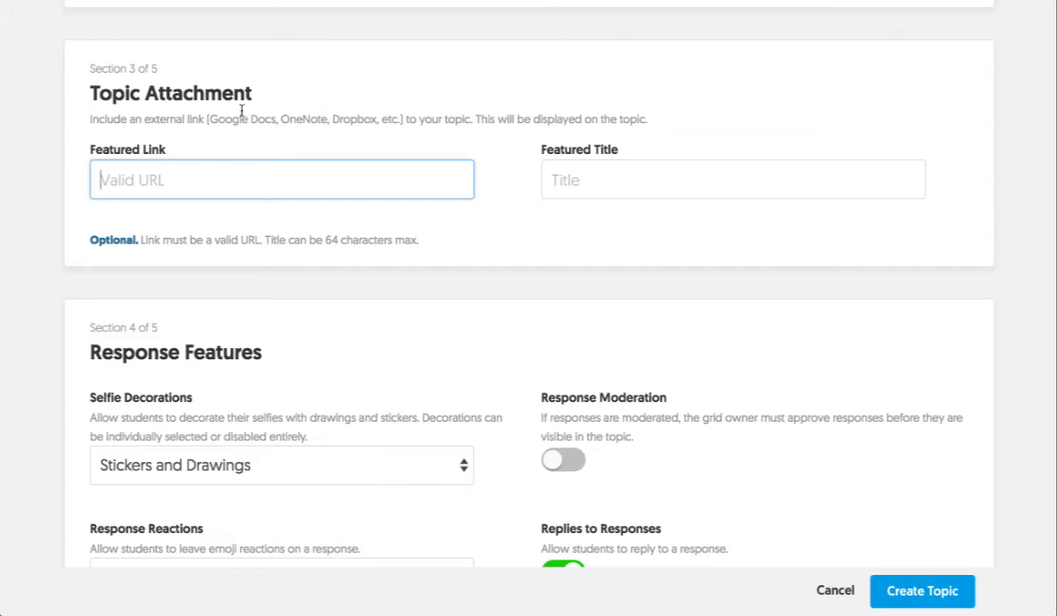
pyautogui.moveTo(268, 128)
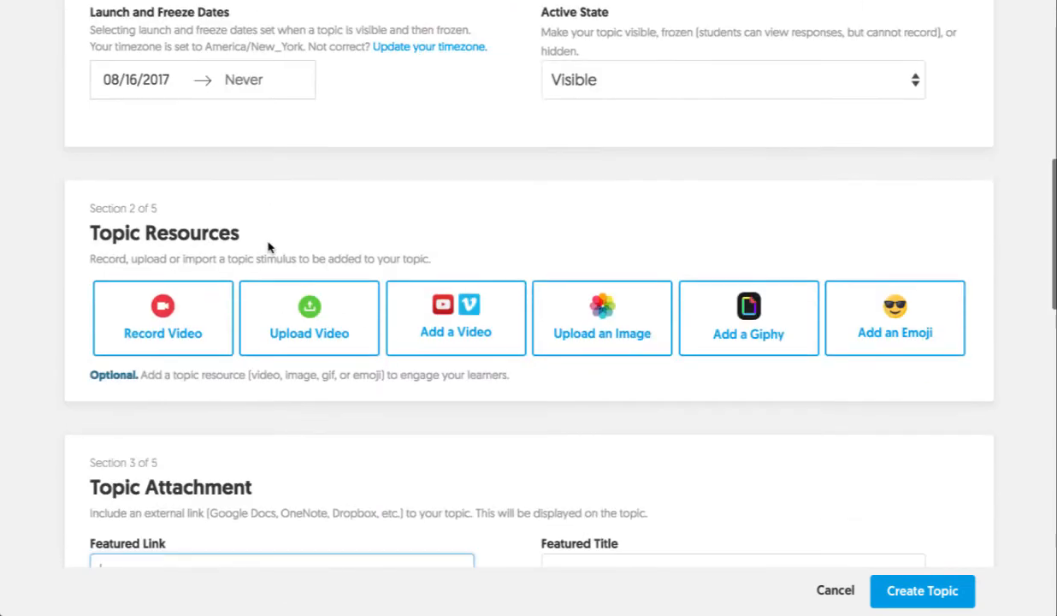
pyautogui.scroll(-3)
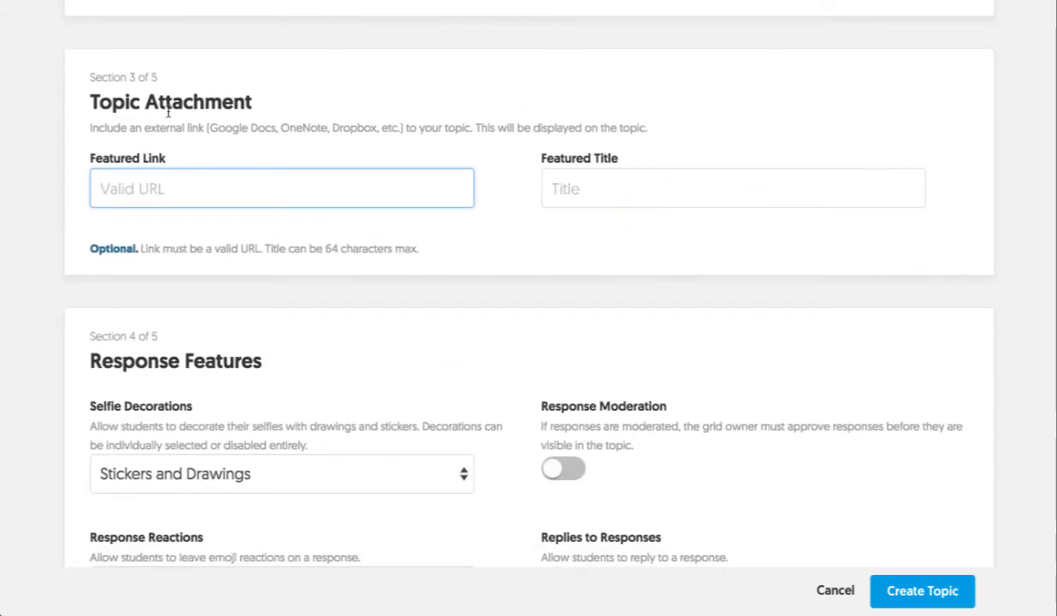
pyautogui.moveTo(611, 142)
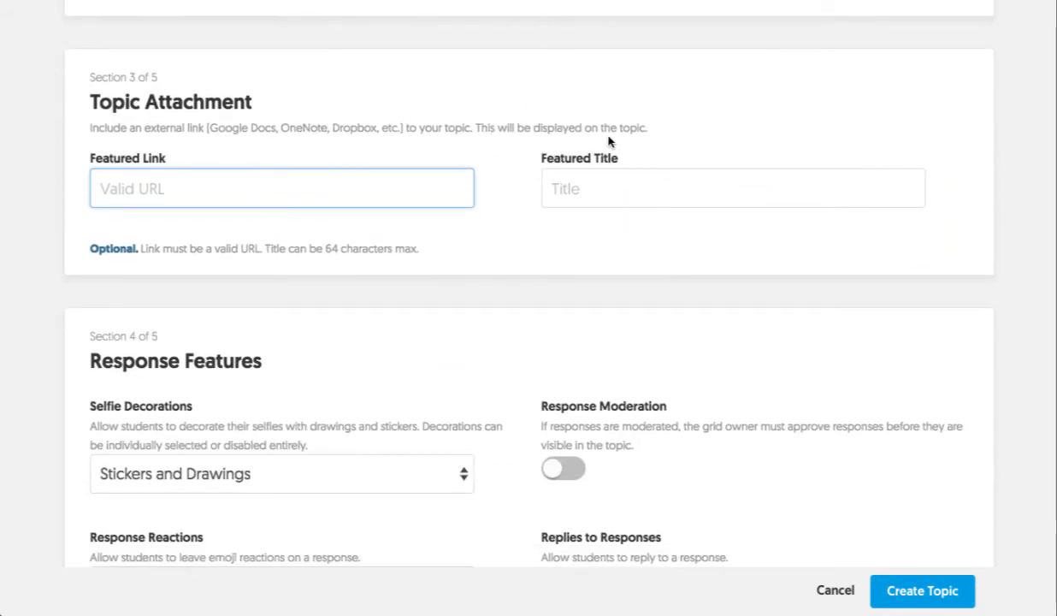
pyautogui.click(280, 188)
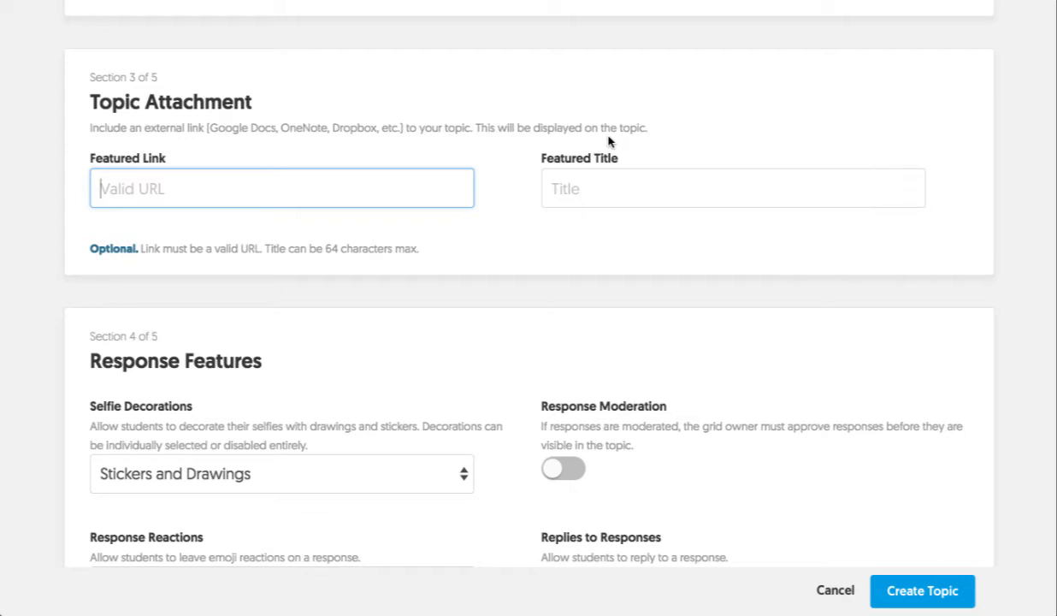
pyautogui.scroll(-3)
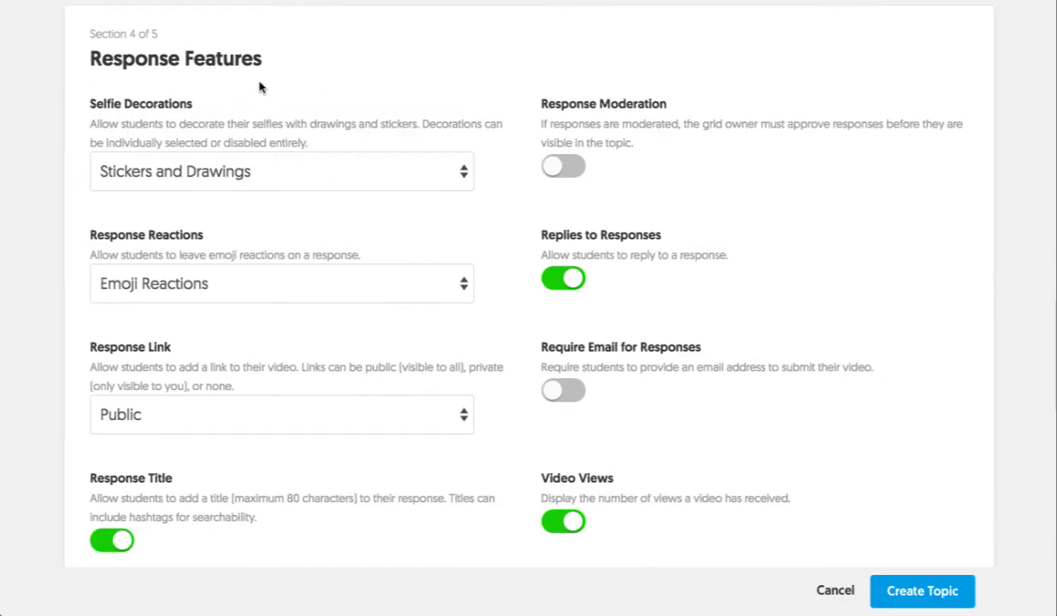
pyautogui.click(280, 171)
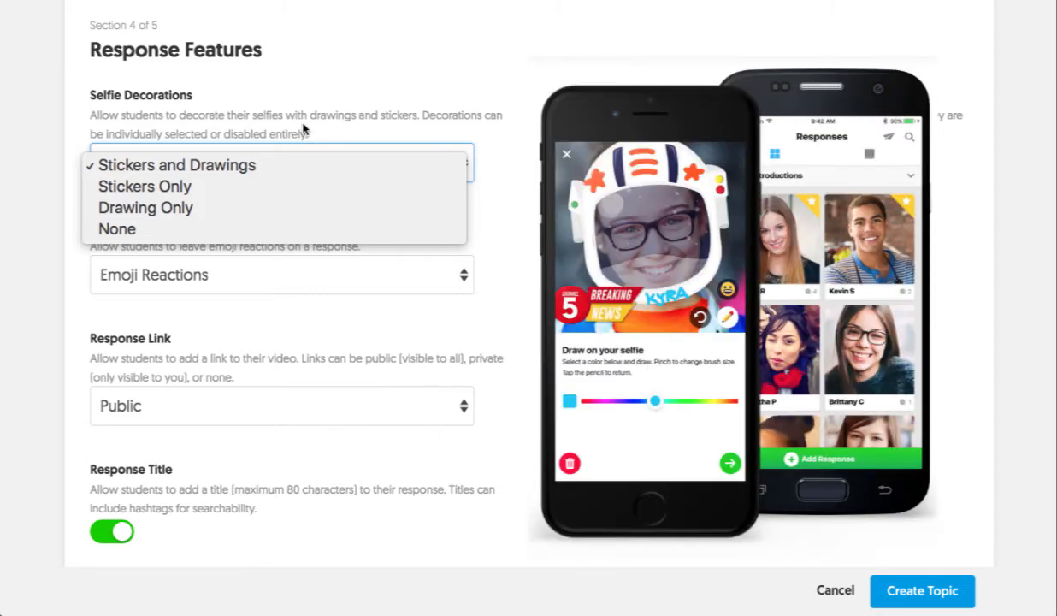
pyautogui.moveTo(294, 164)
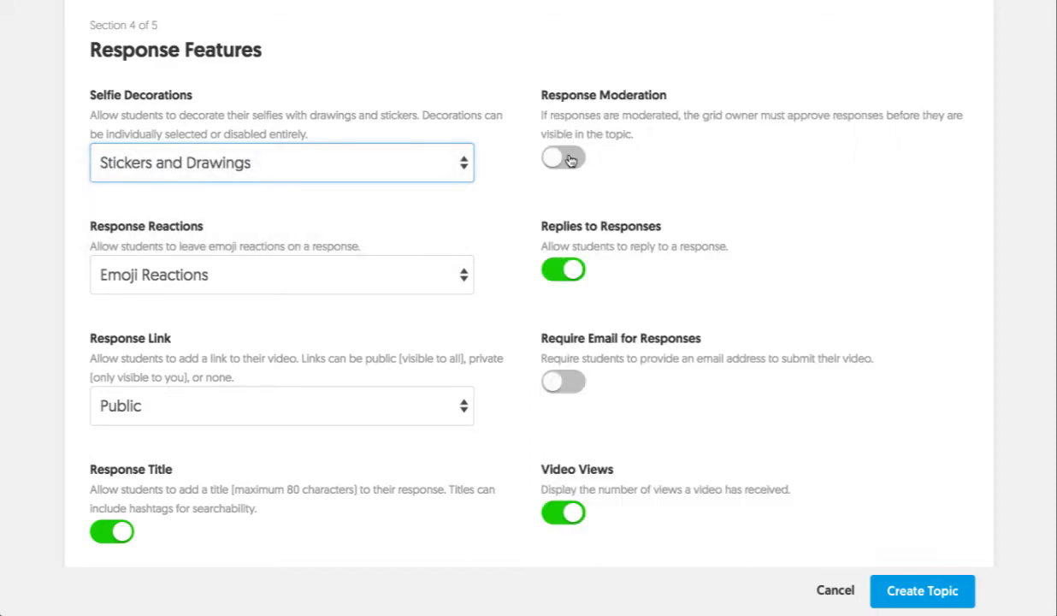
pyautogui.click(563, 157)
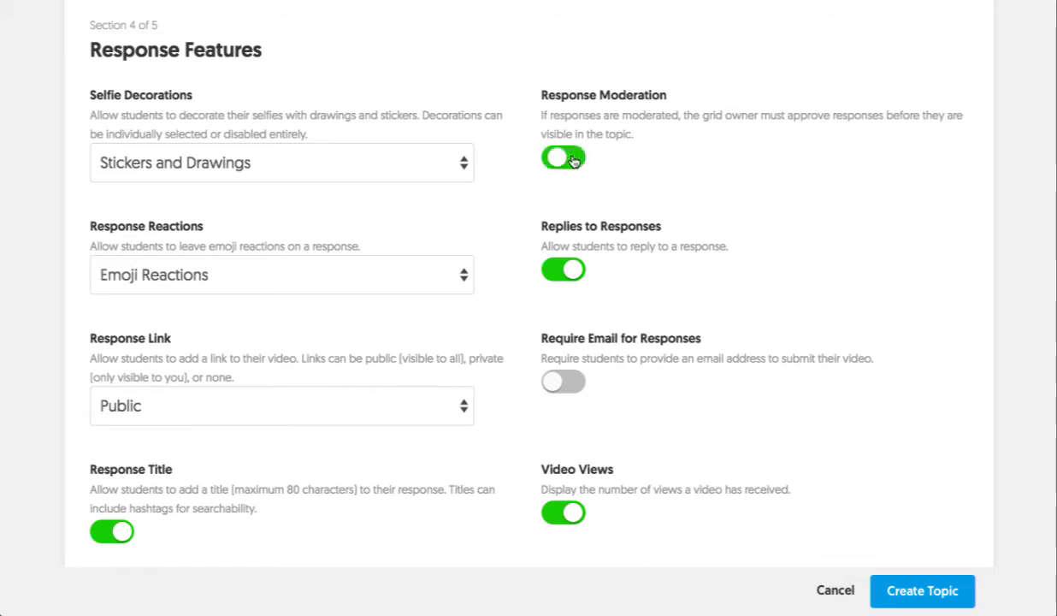
pyautogui.click(561, 157)
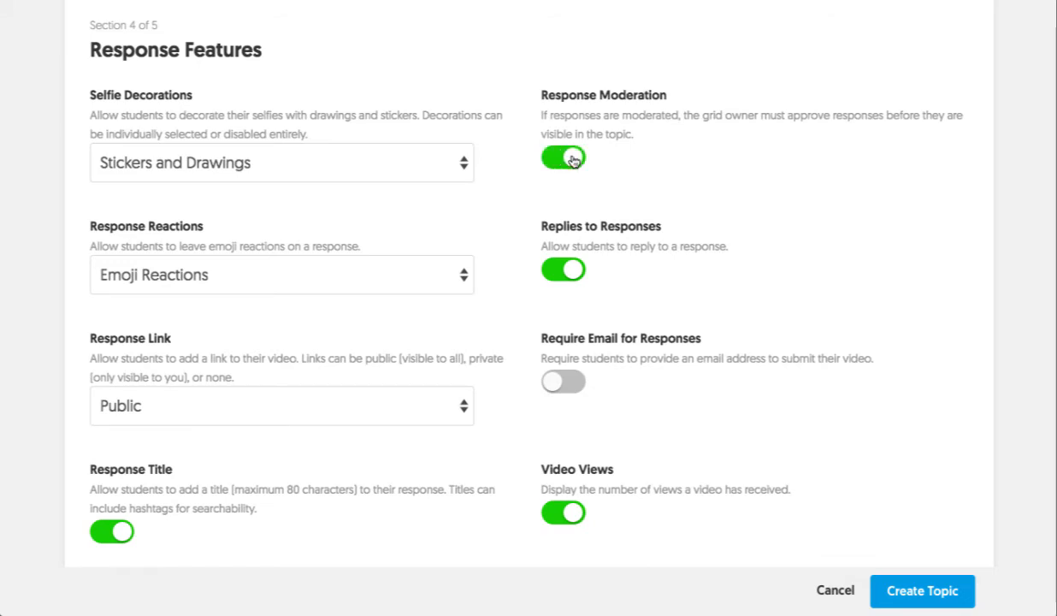
pyautogui.click(562, 158)
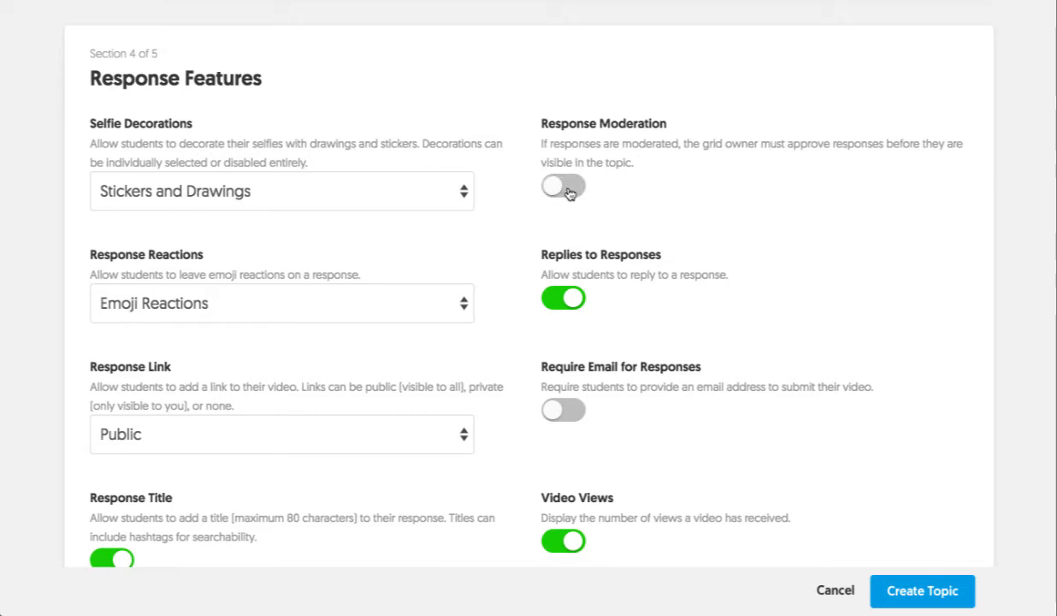
pyautogui.click(561, 186)
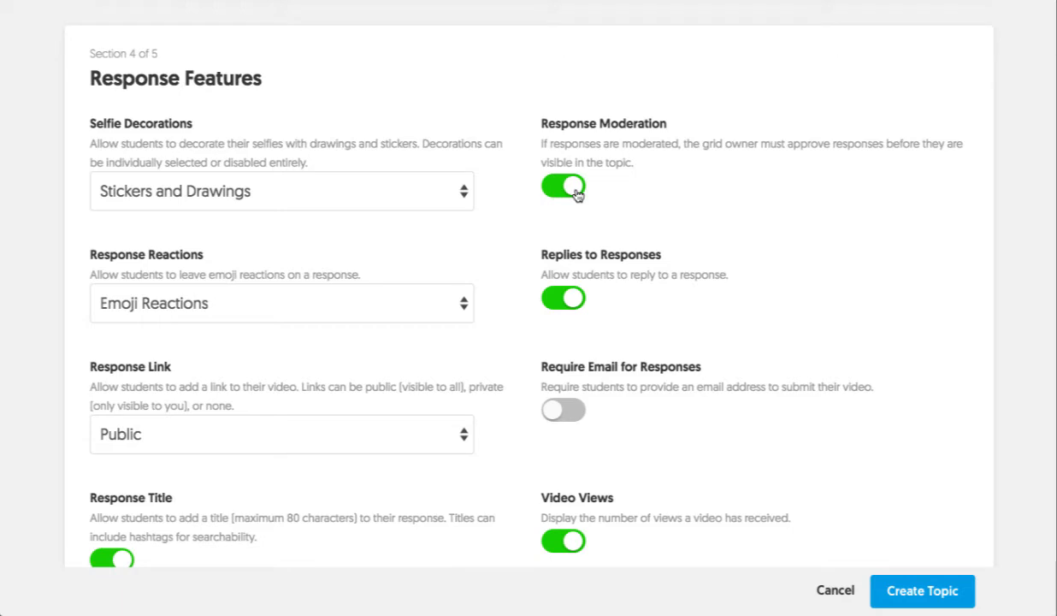
pyautogui.click(563, 186)
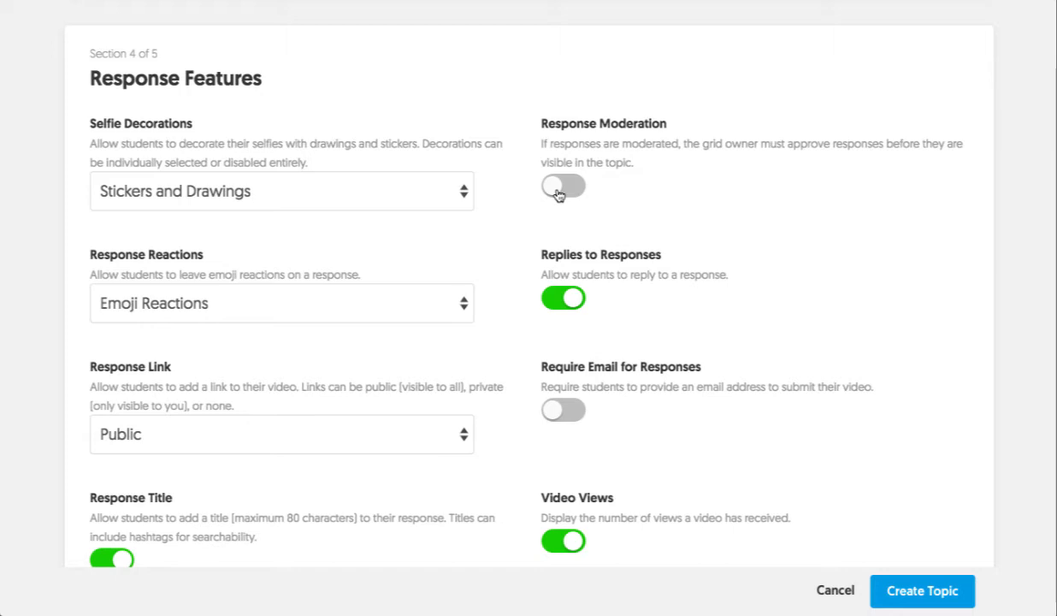
pyautogui.moveTo(886, 161)
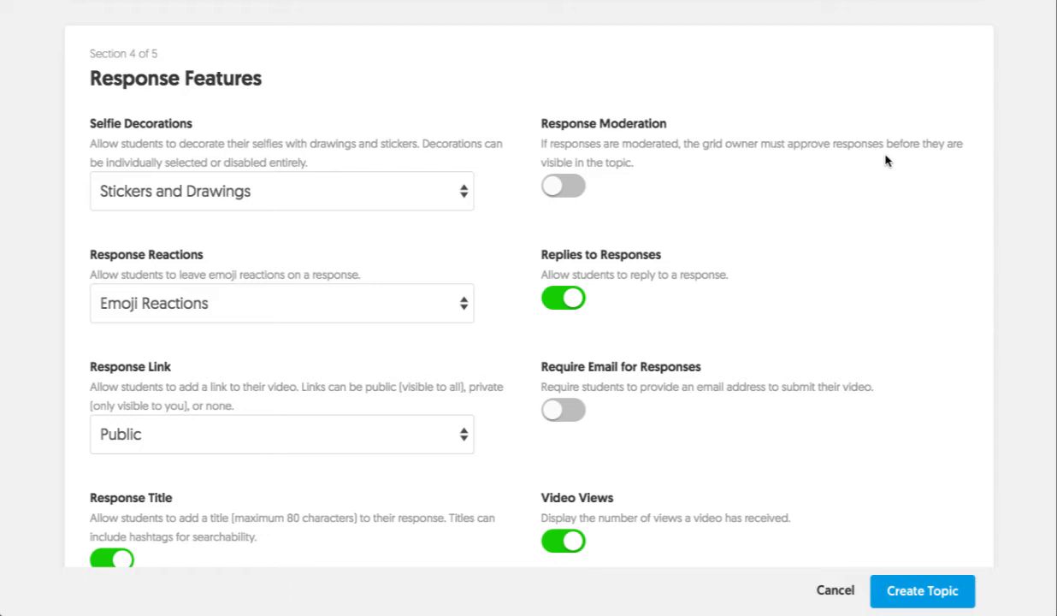
pyautogui.scroll(-3)
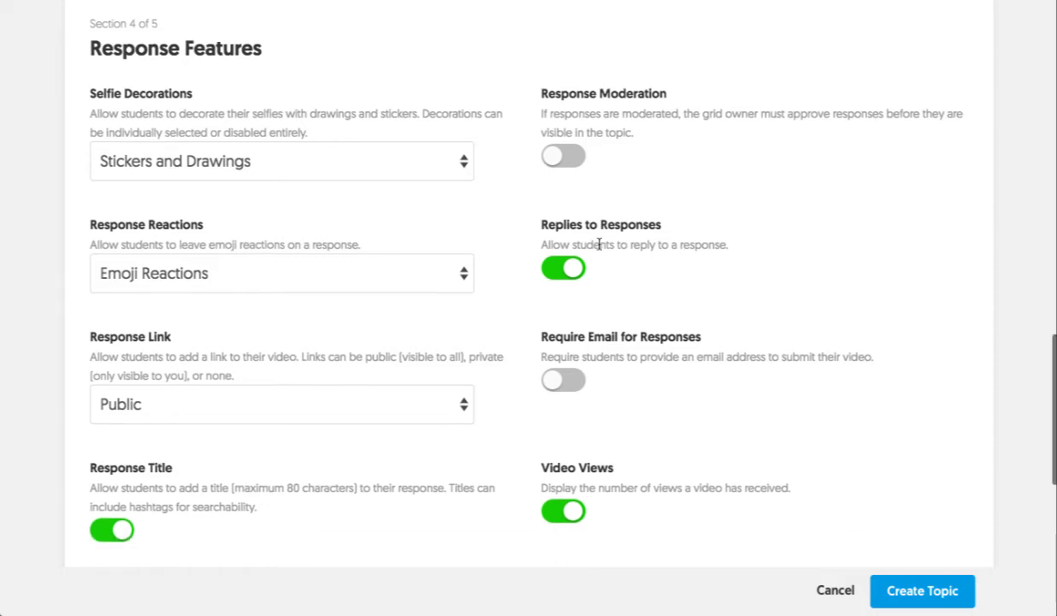
pyautogui.moveTo(648, 230)
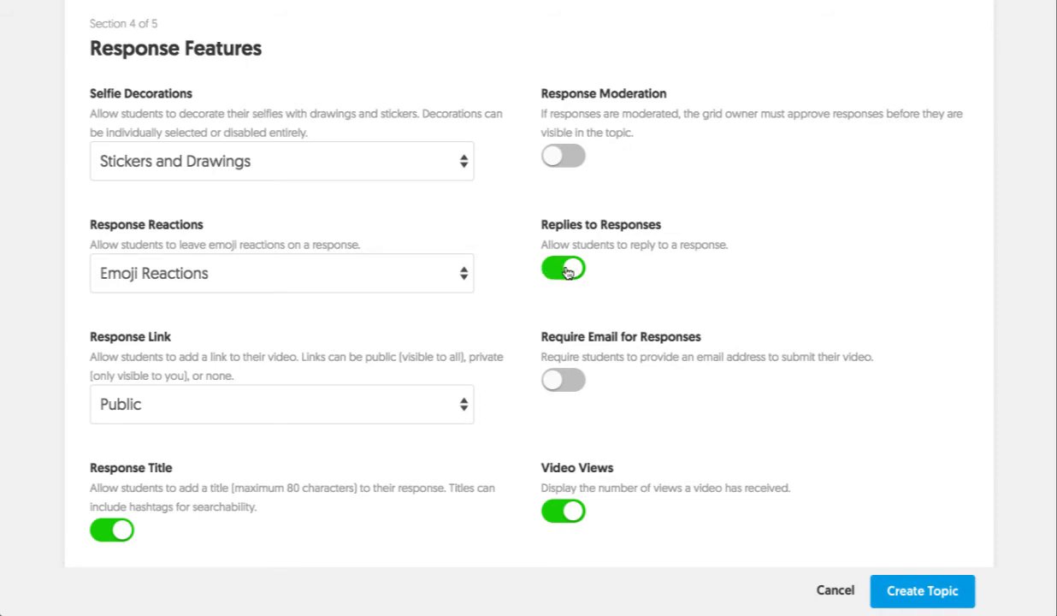
pyautogui.click(280, 274)
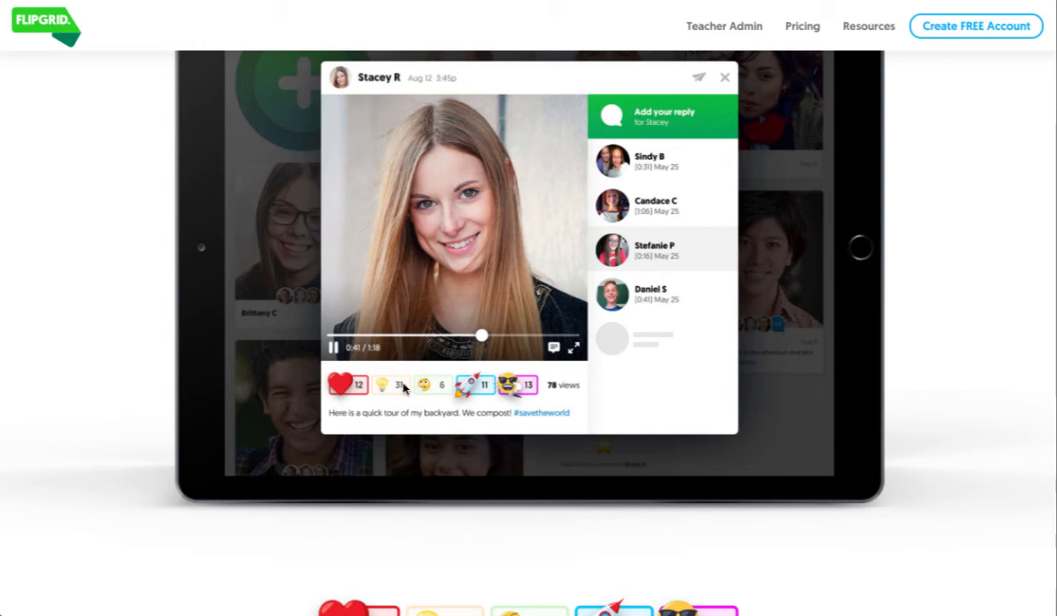
pyautogui.moveTo(525, 354)
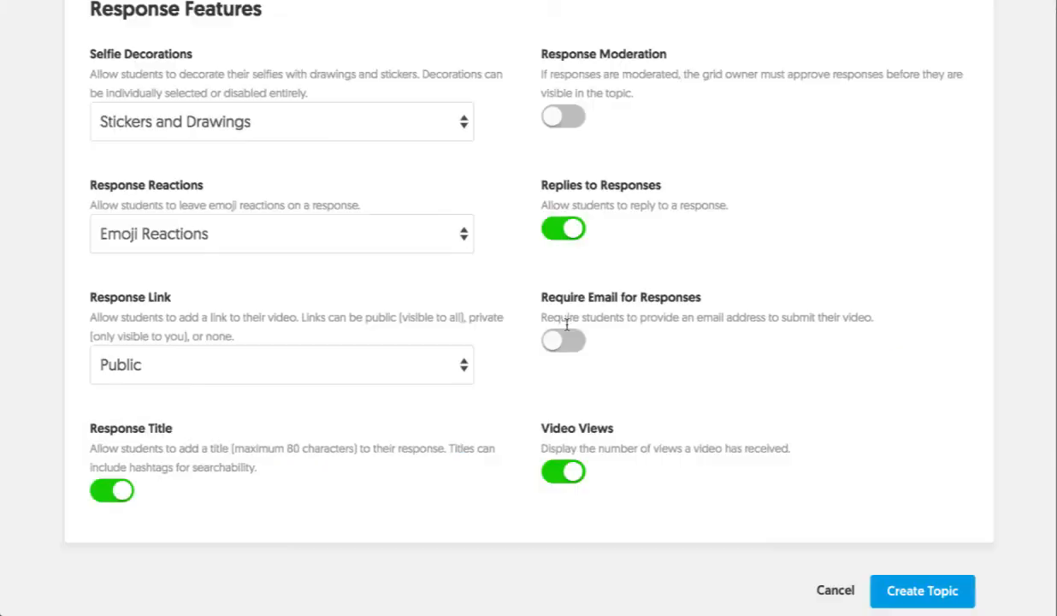
pyautogui.moveTo(681, 311)
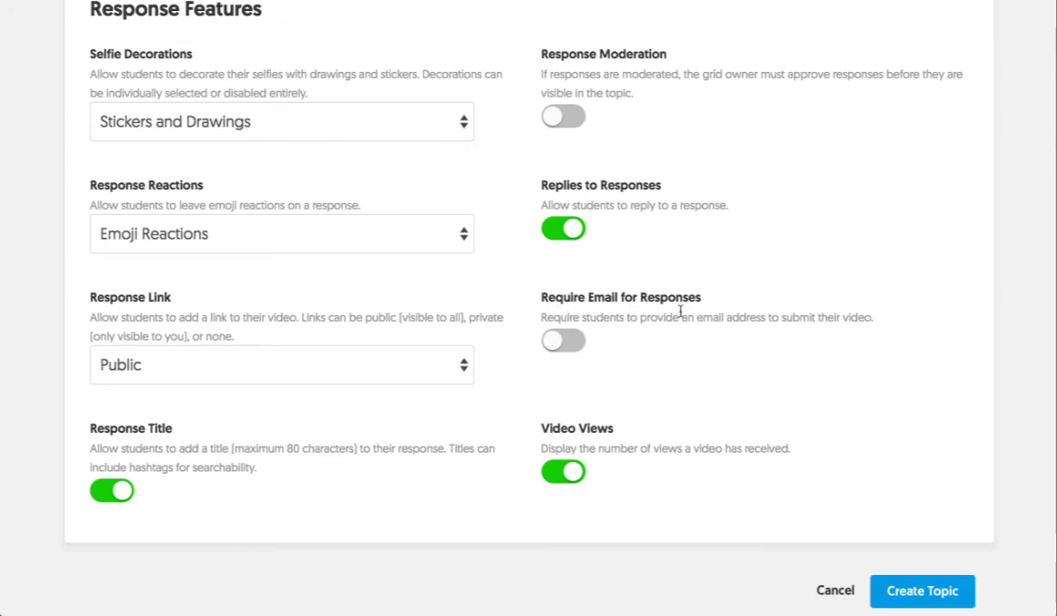
# - Switch Require Email for Responses on and bring the Feedback section into view
pyautogui.click(563, 341)
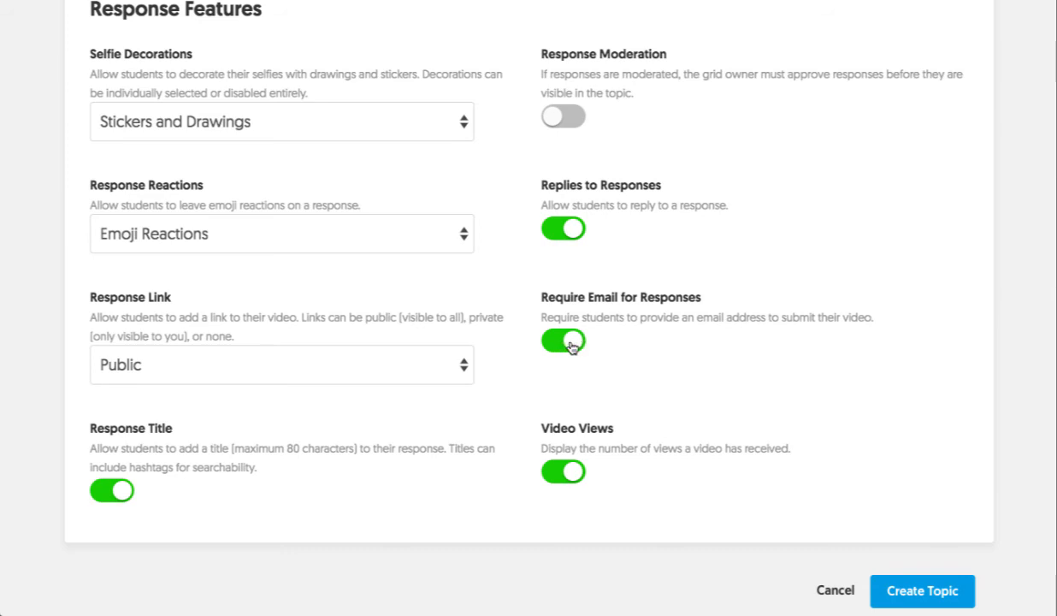
pyautogui.scroll(-3)
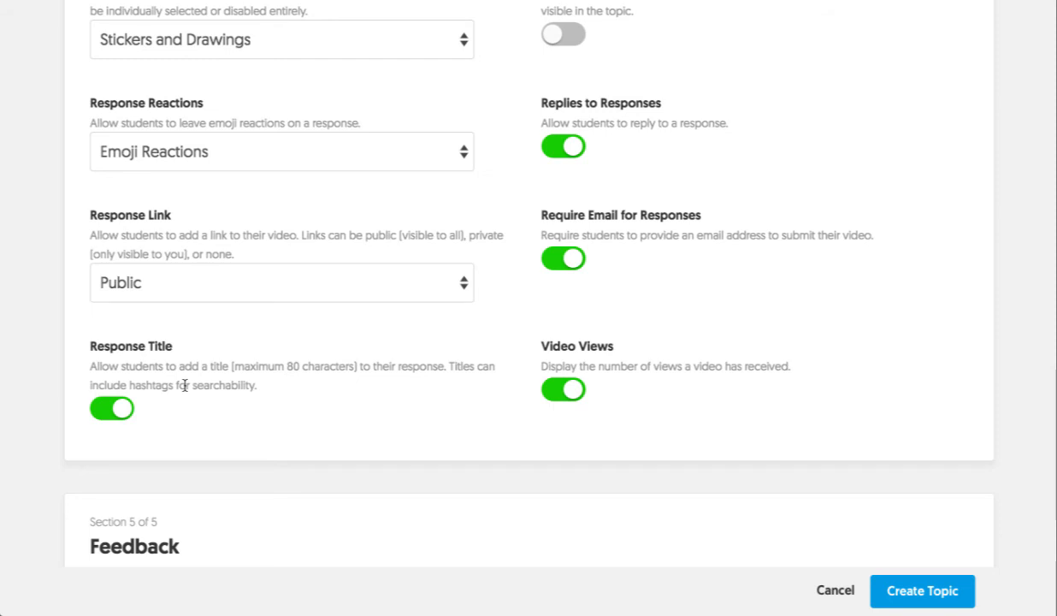
pyautogui.scroll(-3)
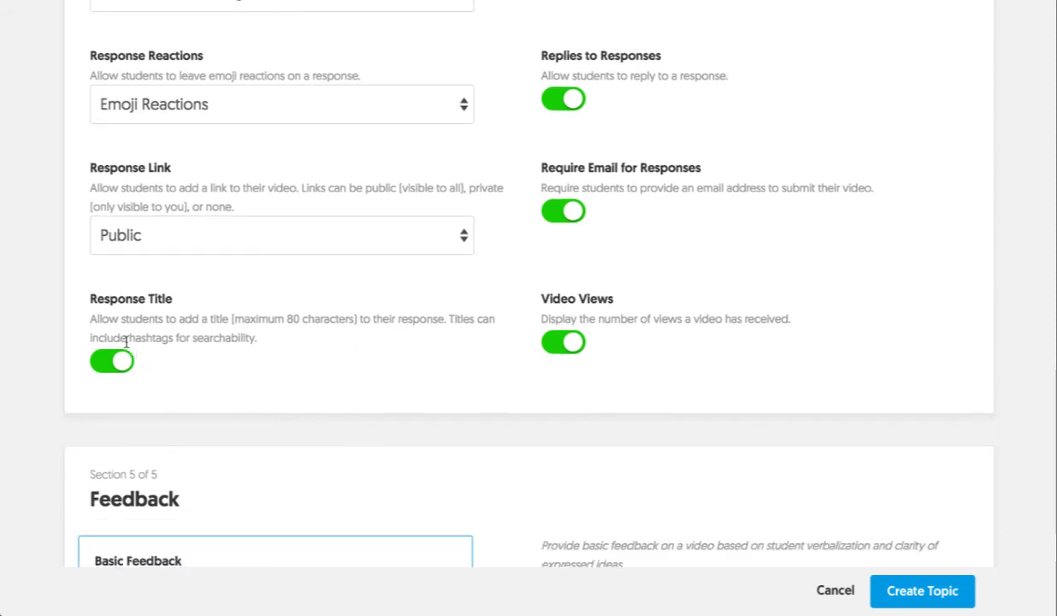
pyautogui.moveTo(236, 354)
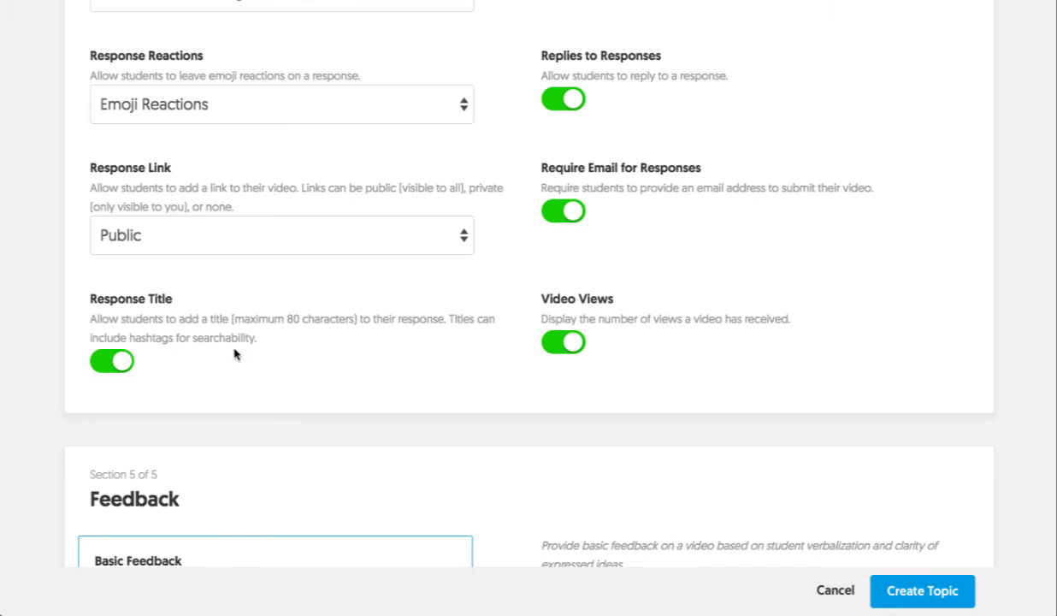
pyautogui.scroll(-3)
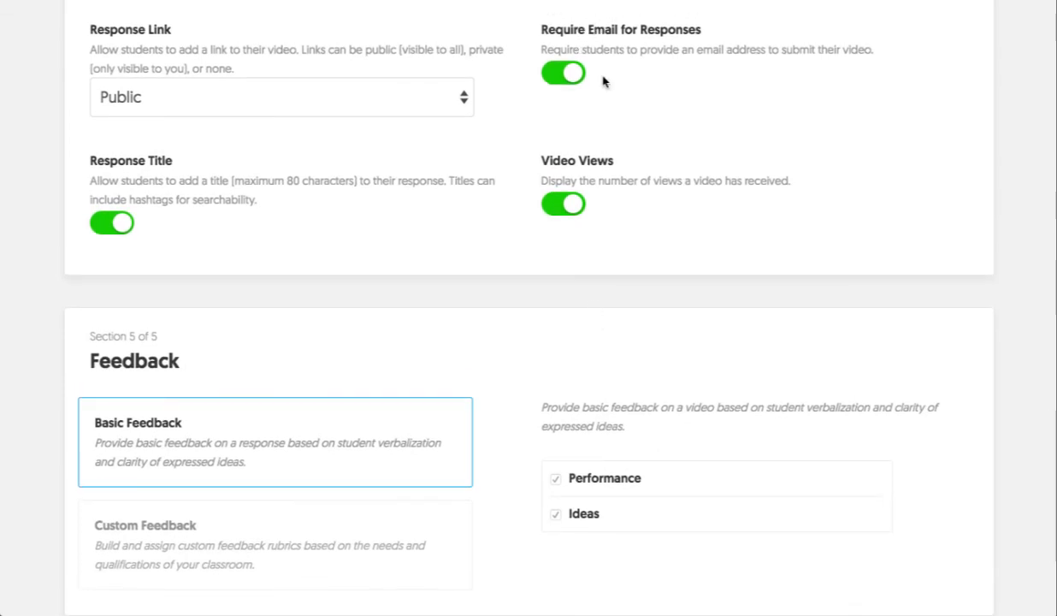
pyautogui.moveTo(677, 446)
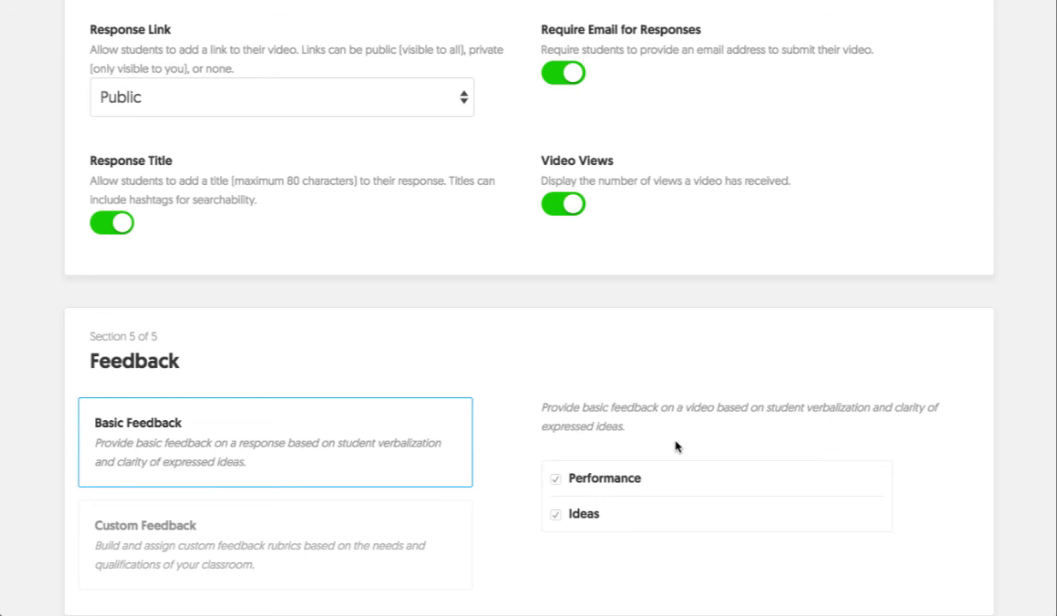
pyautogui.scroll(-3)
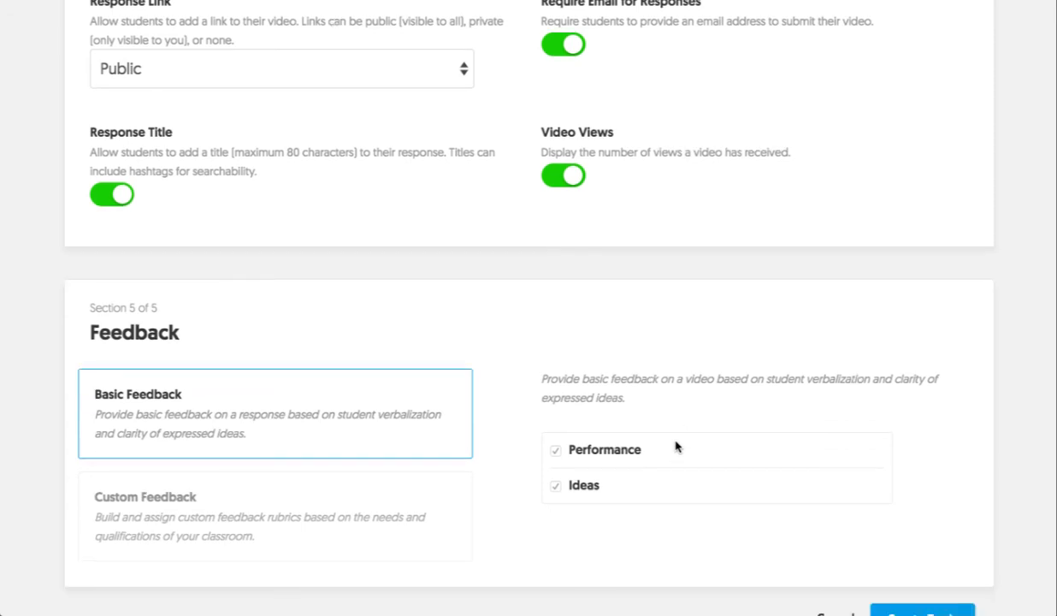
pyautogui.scroll(-3)
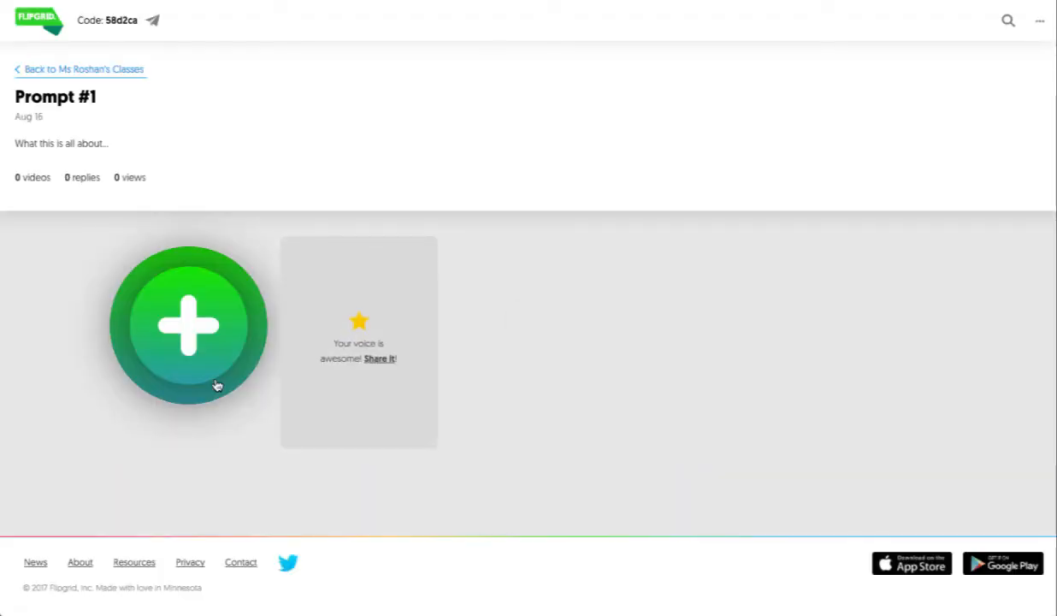
pyautogui.moveTo(195, 335)
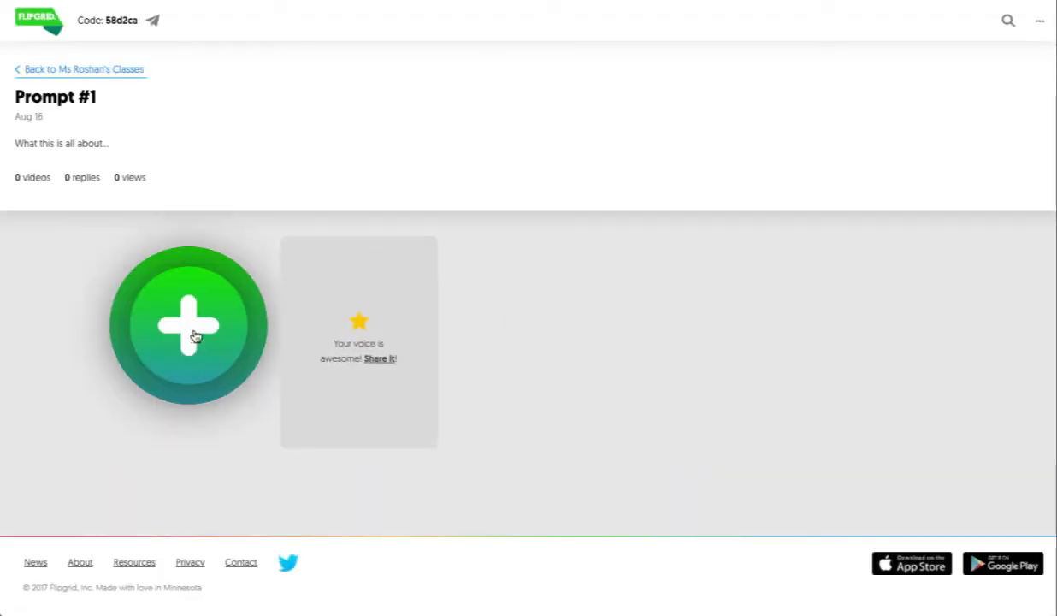